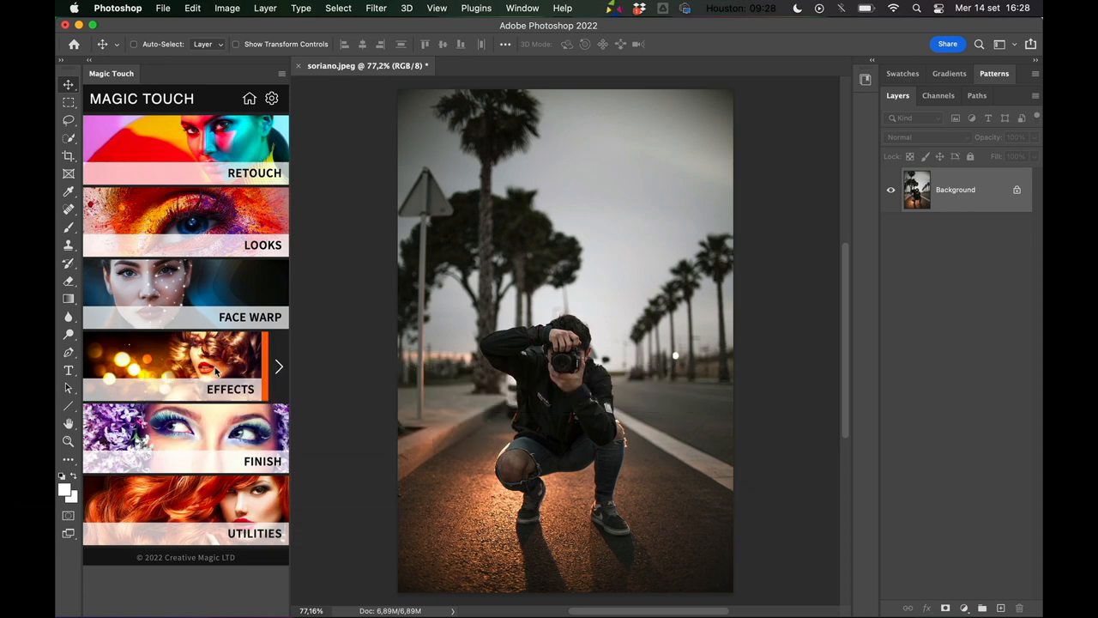
- Open the Effects section in the Magic Touch panel
click(185, 366)
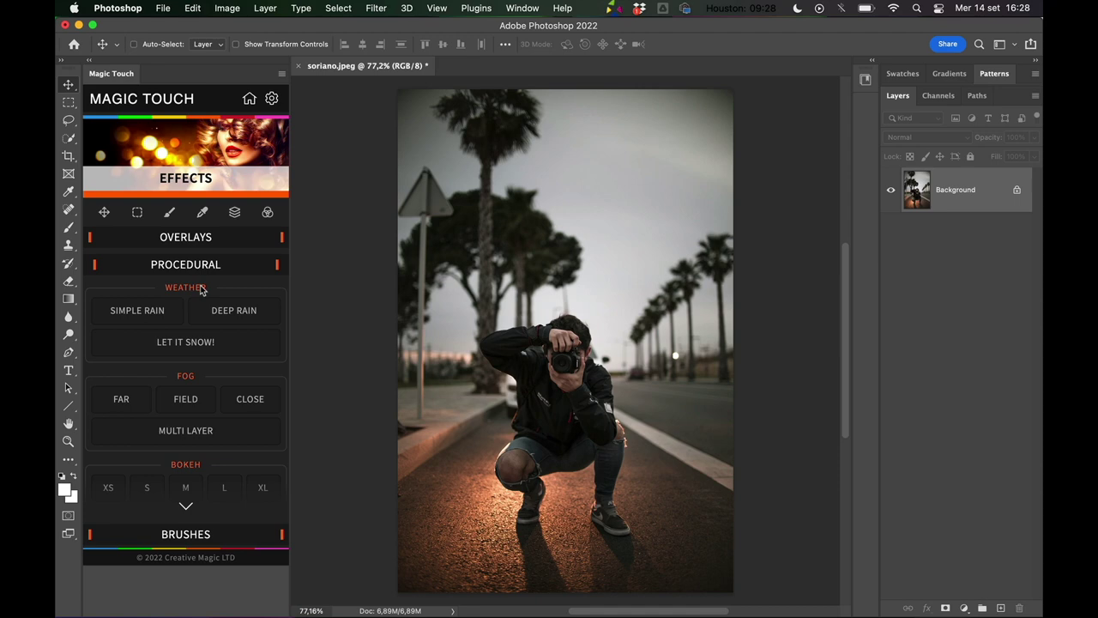
mouse_move(185, 341)
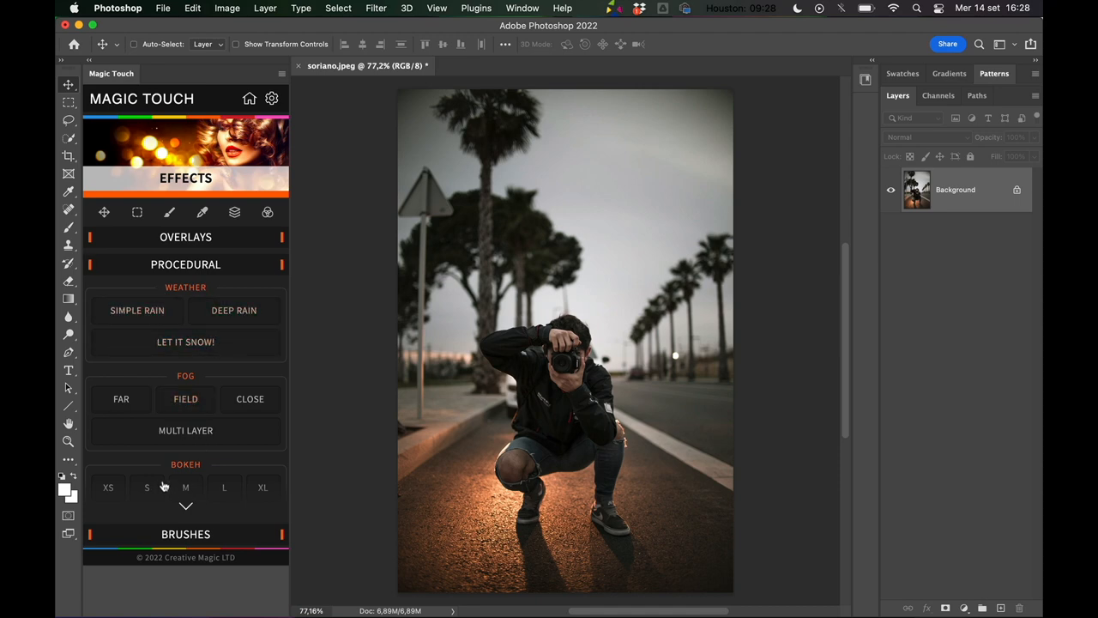
- Expand Overlays and scroll past the Corner Light and Halo thumbnails
click(185, 237)
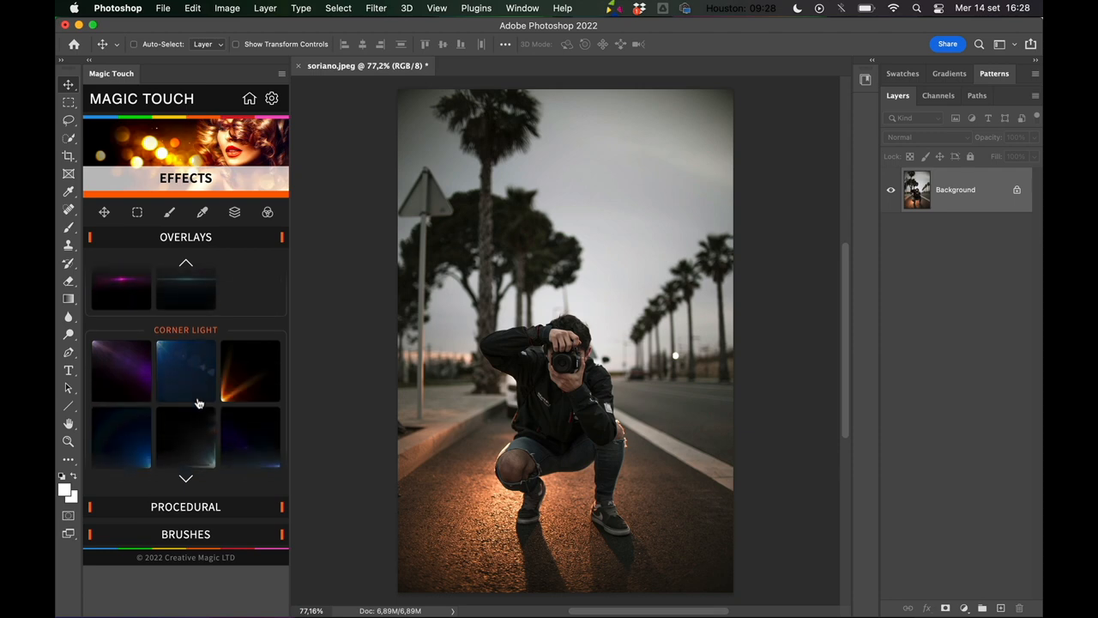
scroll(down, 3)
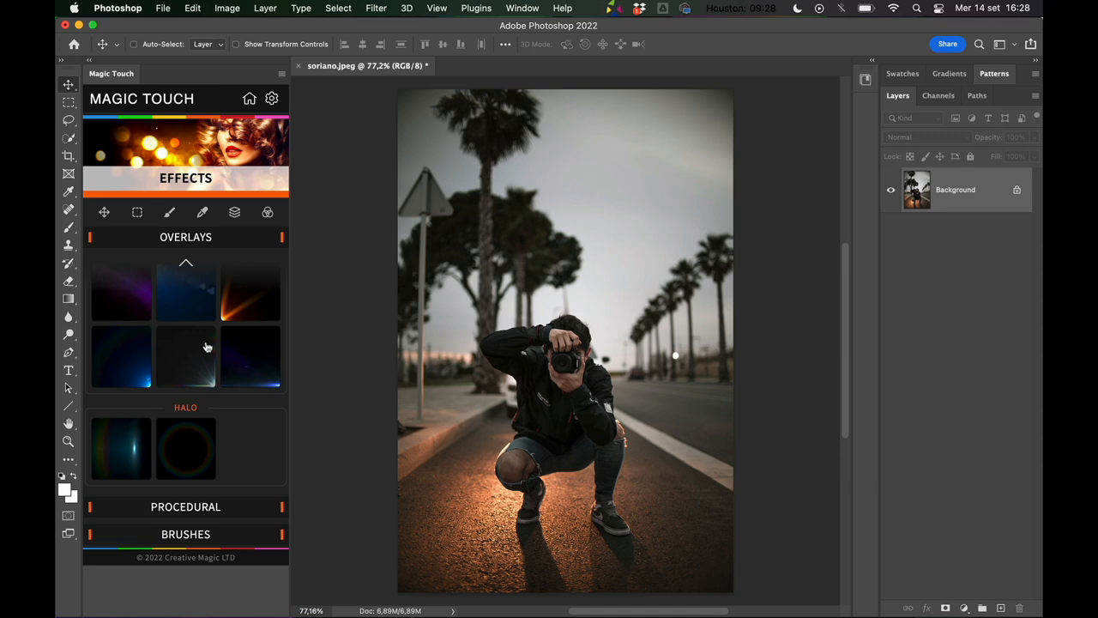
mouse_move(204, 370)
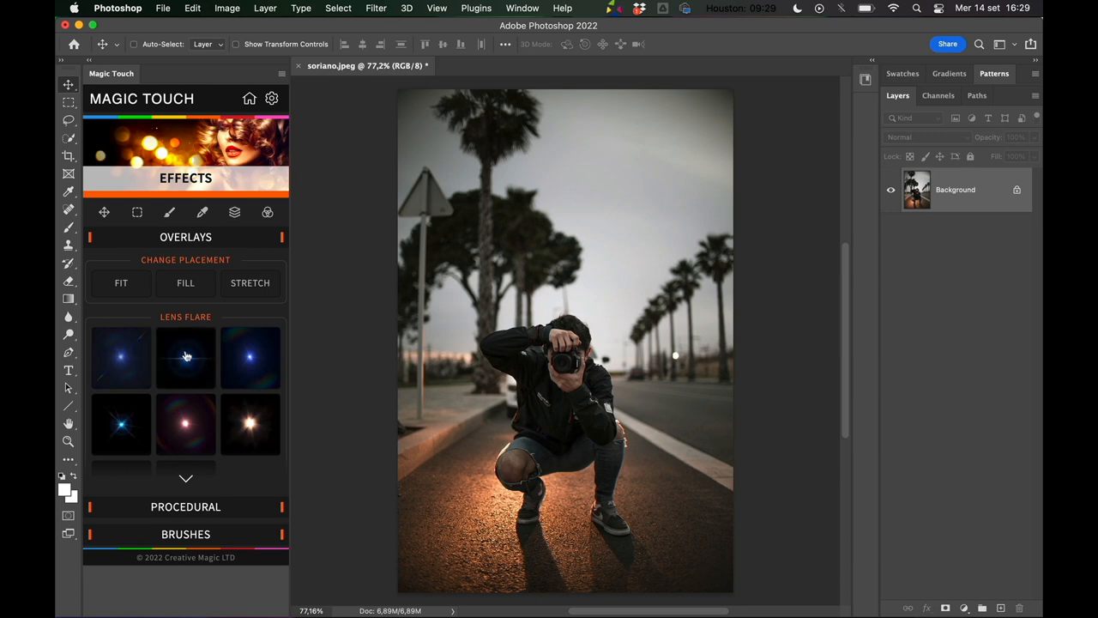
mouse_move(120, 362)
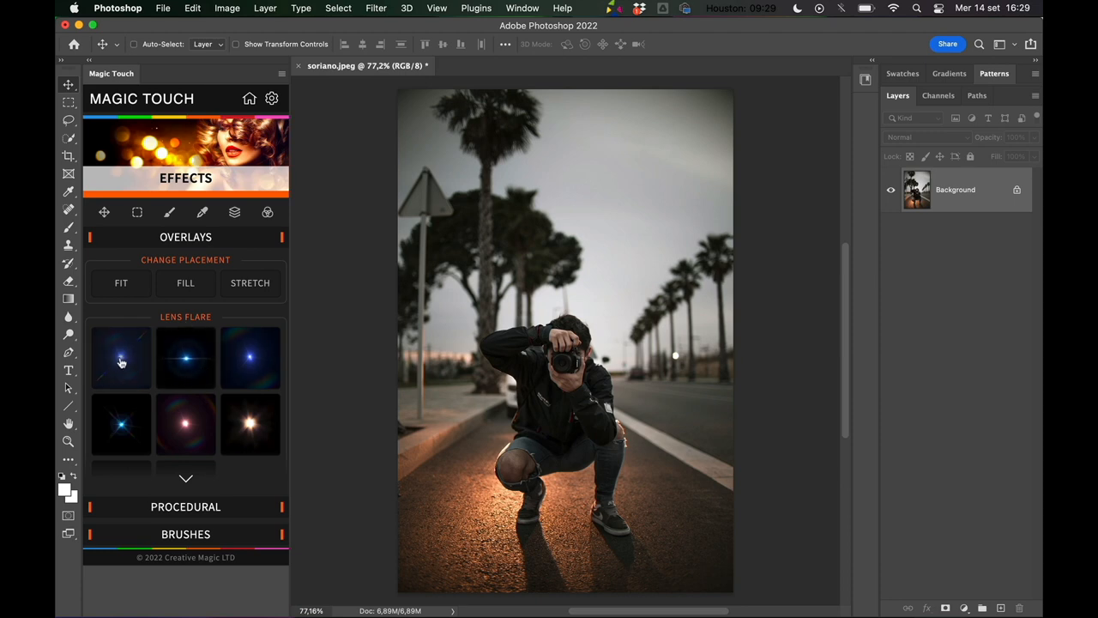
- Apply the first blue Lens Flare as a Screen-mode layer over the camera
click(121, 358)
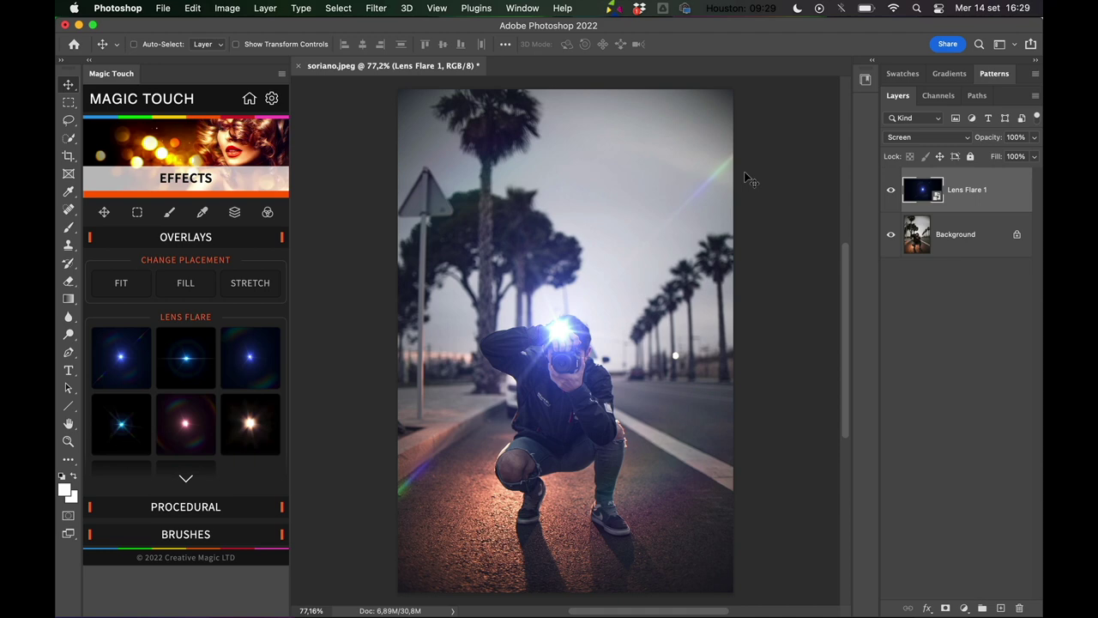
mouse_move(605, 315)
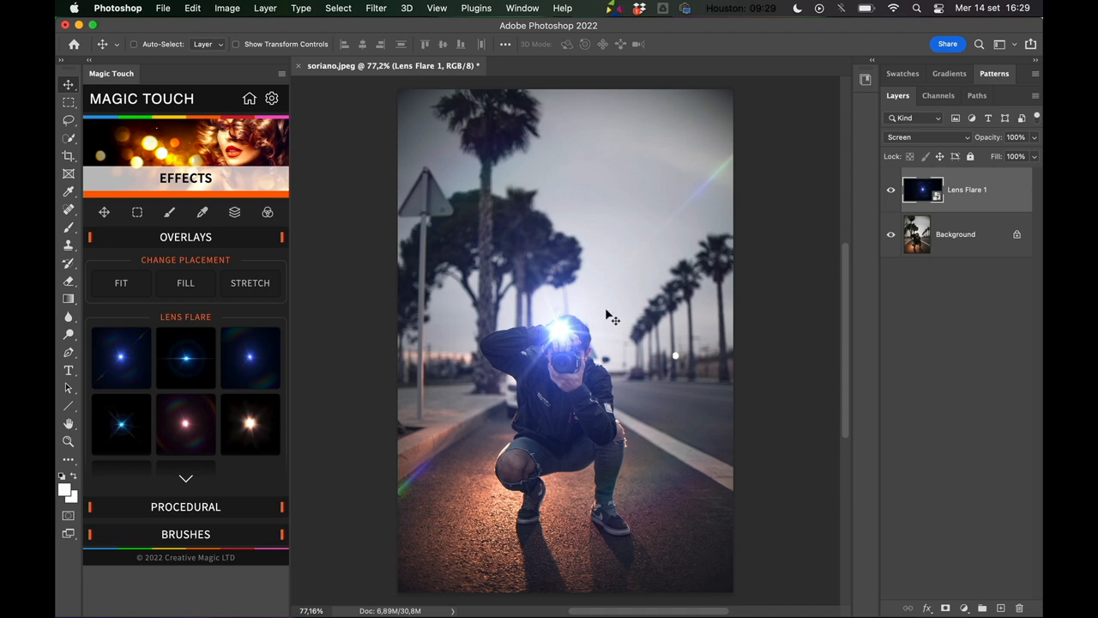
mouse_move(129, 267)
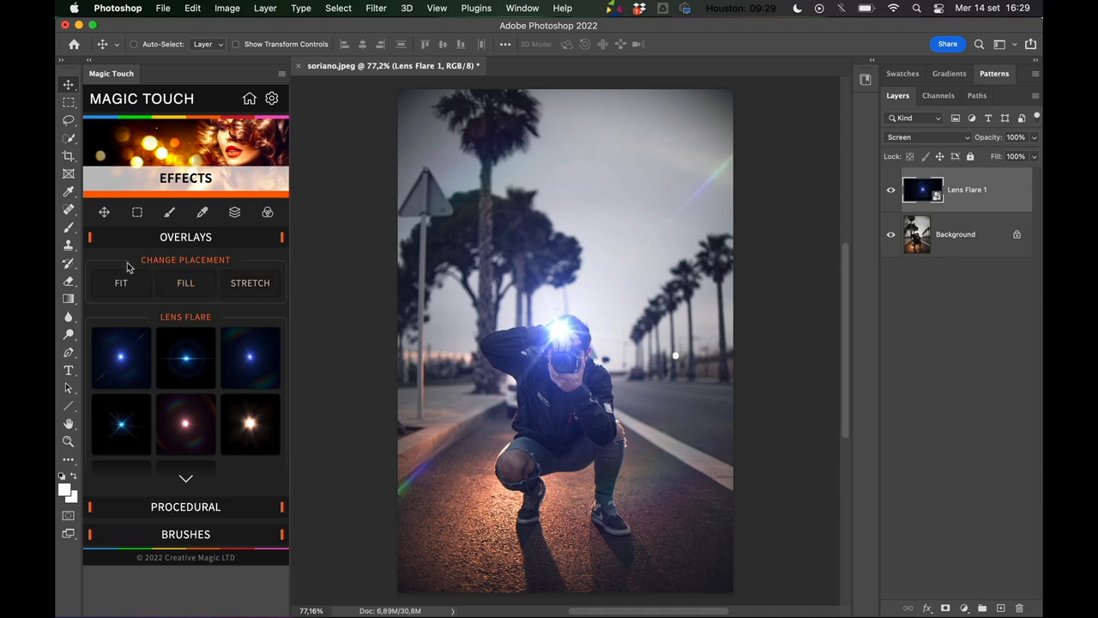
mouse_move(226, 264)
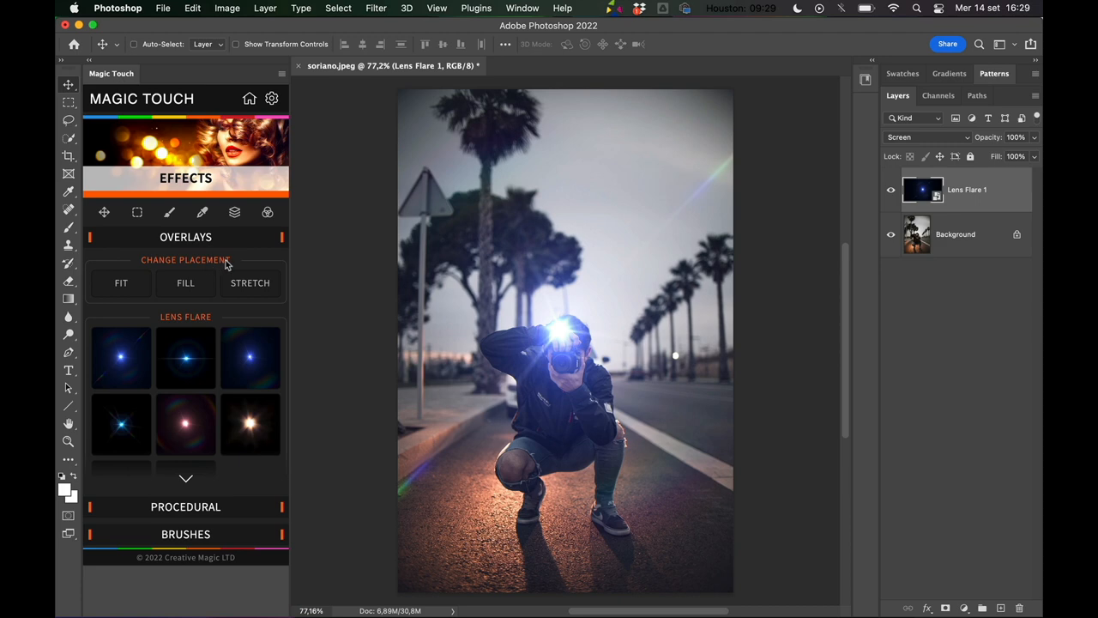
mouse_move(121, 283)
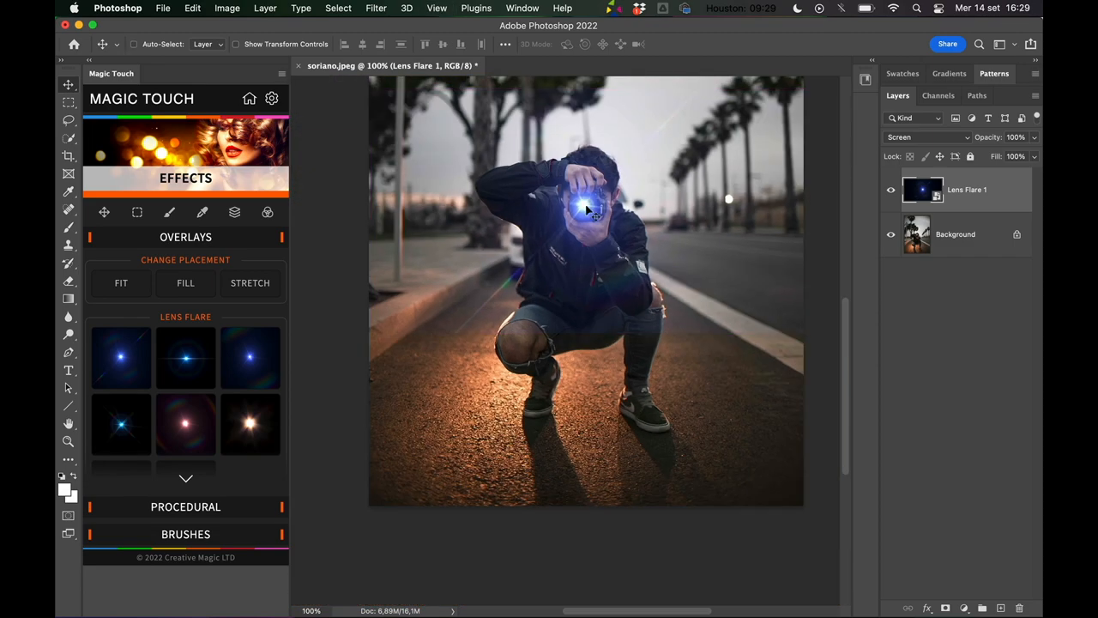
- Drag the flare toward the lower right, then onto the distant streetlight
drag(588, 211, 781, 417)
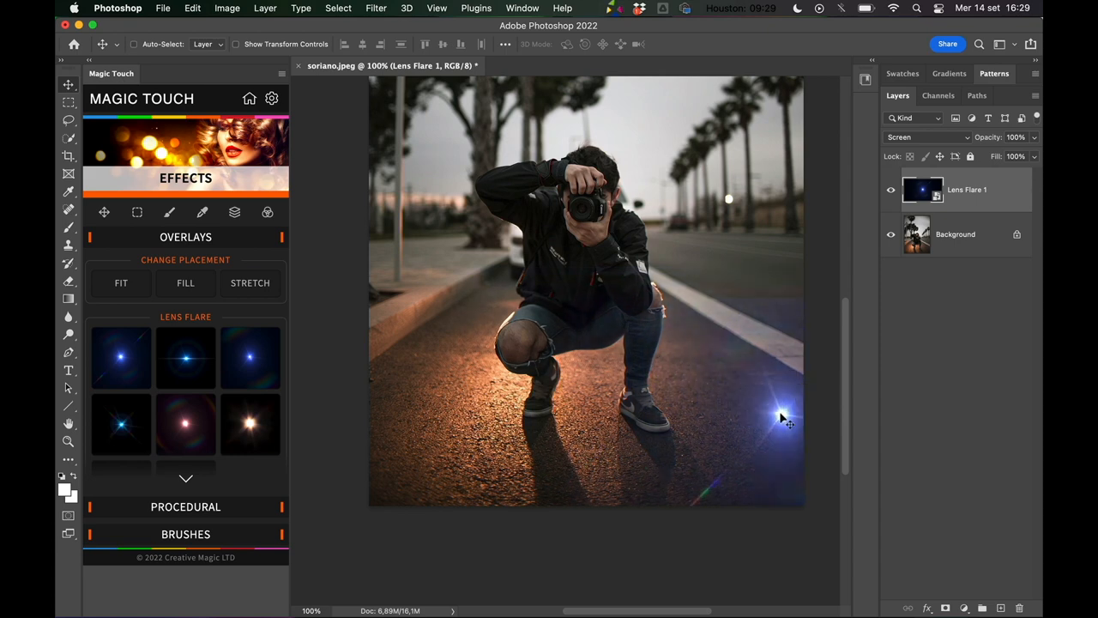
drag(779, 419, 729, 200)
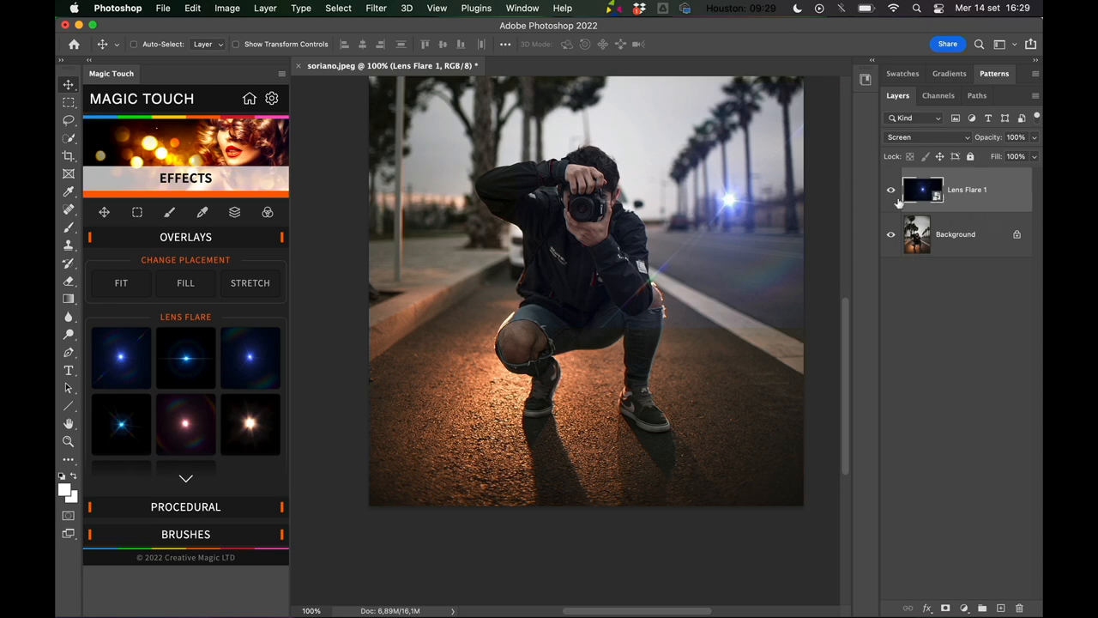
mouse_move(744, 342)
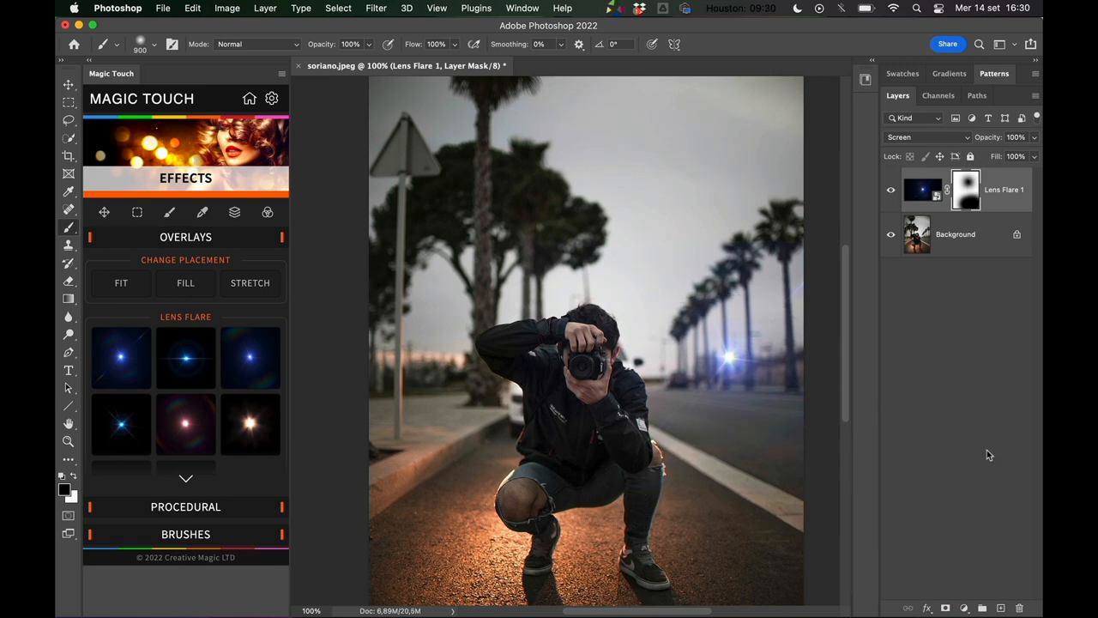
- Fill the flare's mask with white and rescale the flare with FILL placement
click(890, 190)
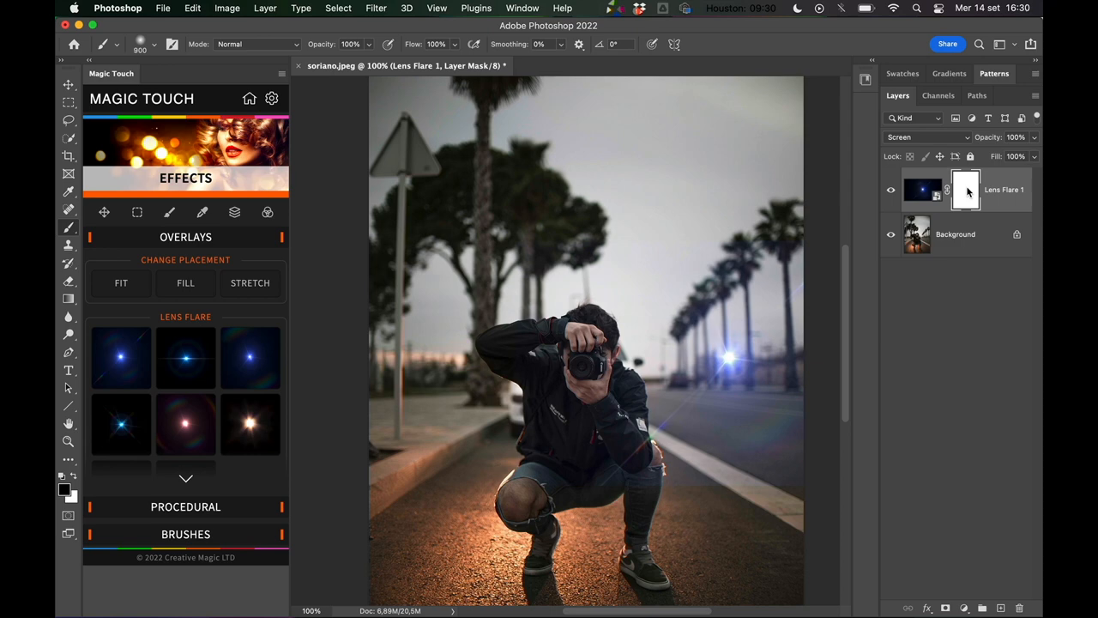
click(42, 86)
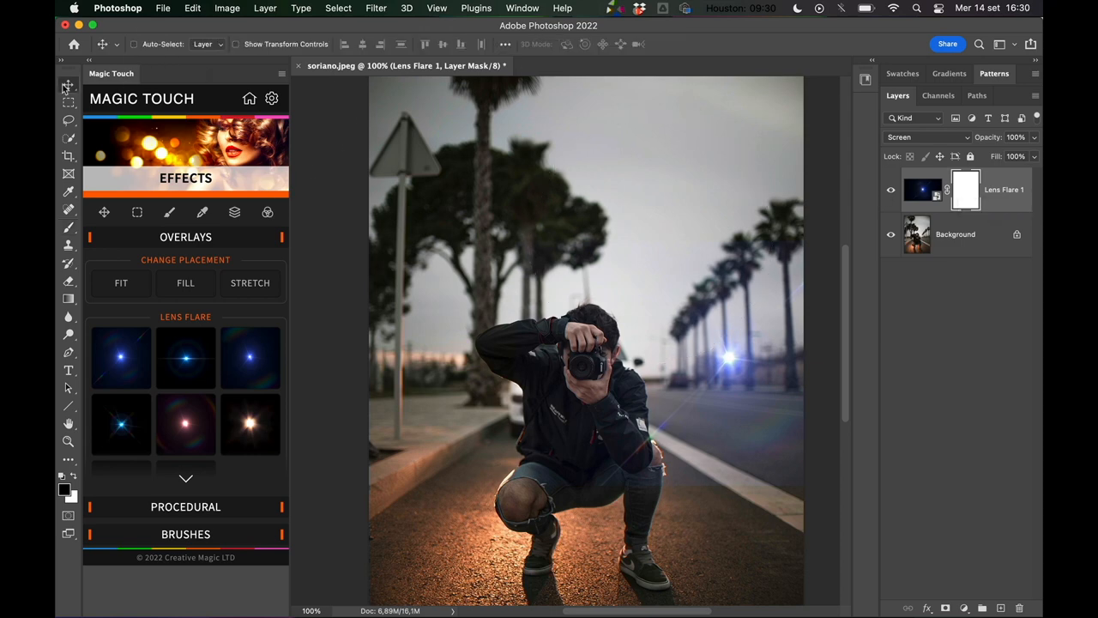
mouse_move(121, 288)
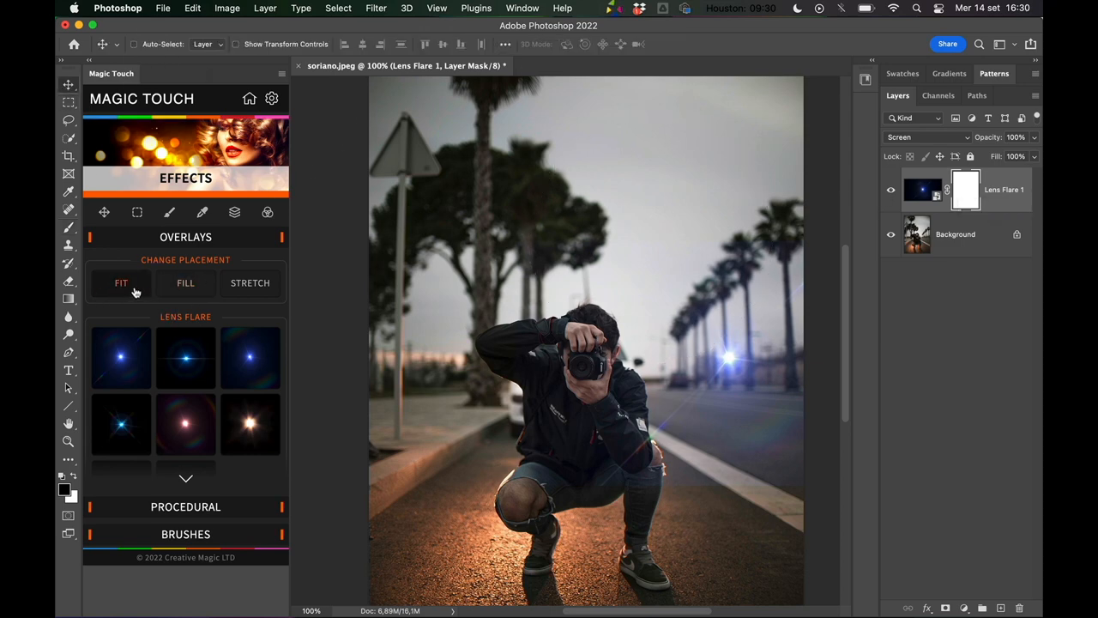
mouse_move(121, 290)
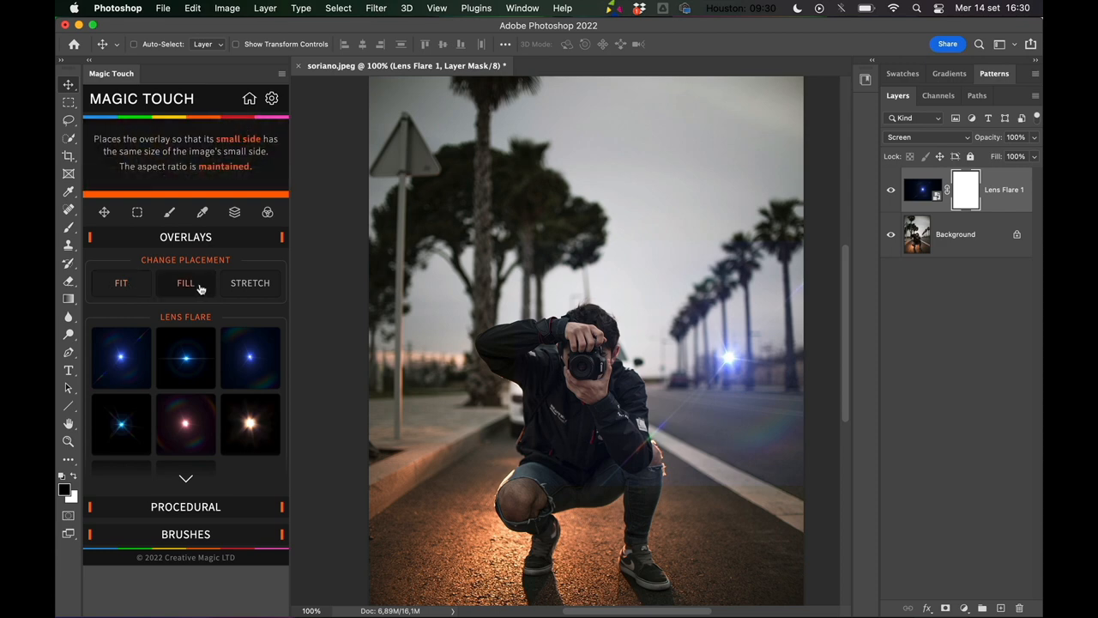
click(185, 282)
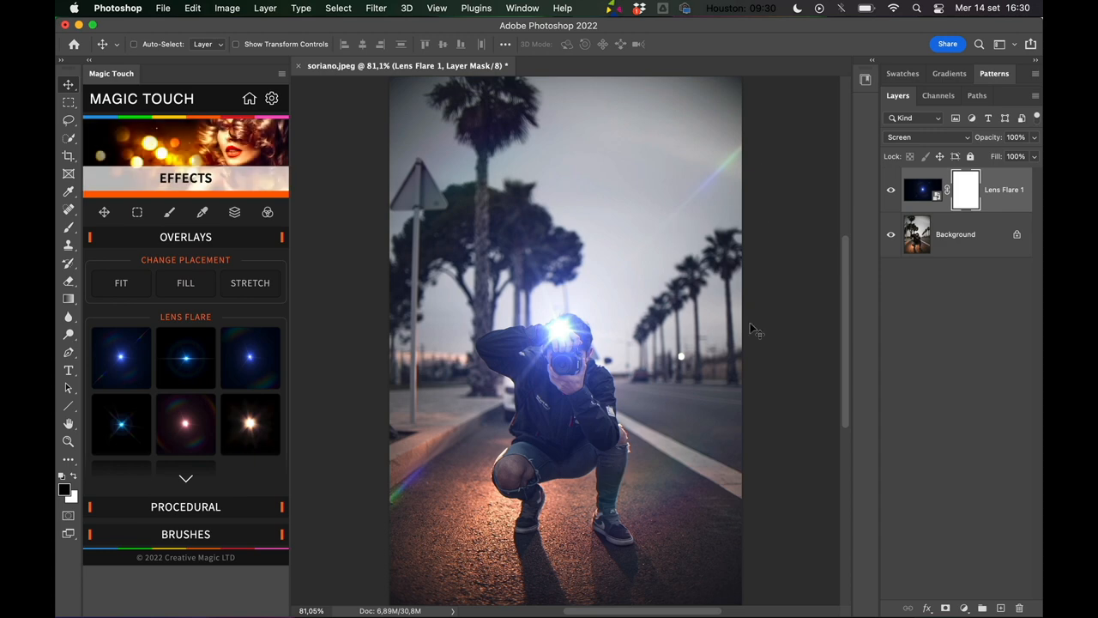
mouse_move(689, 480)
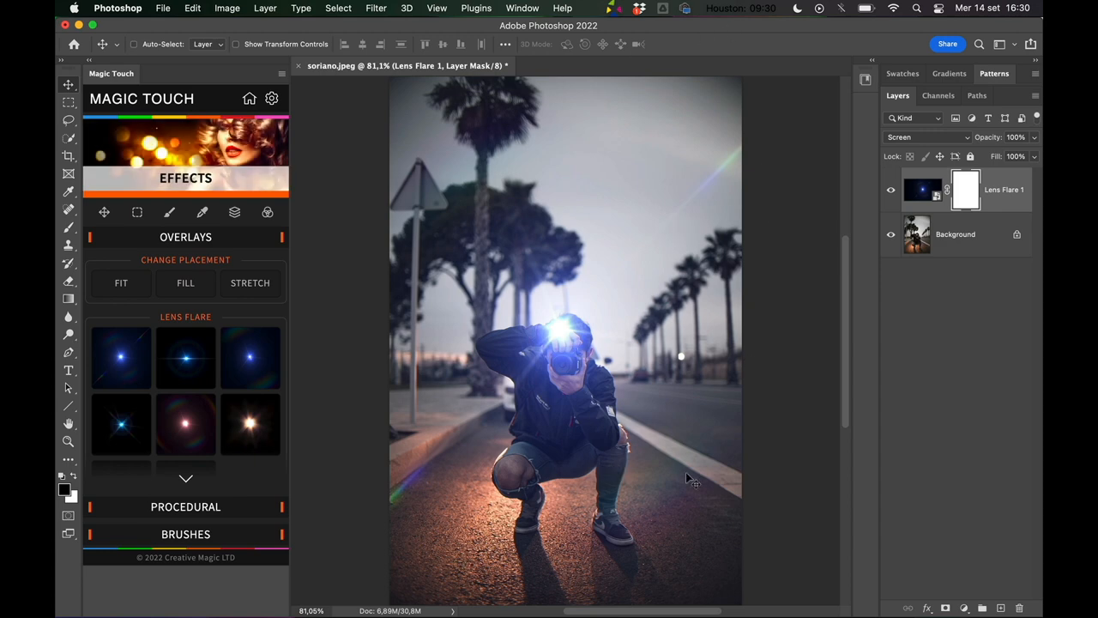
mouse_move(440, 532)
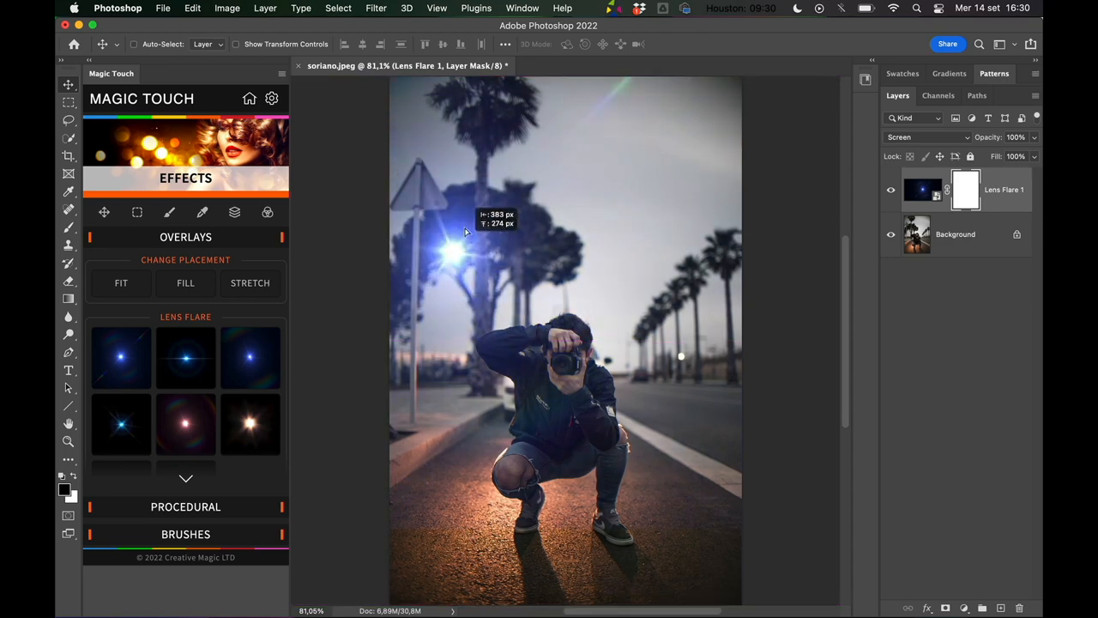
- Reset the flare's placement and move it onto the distant right streetlight
click(186, 282)
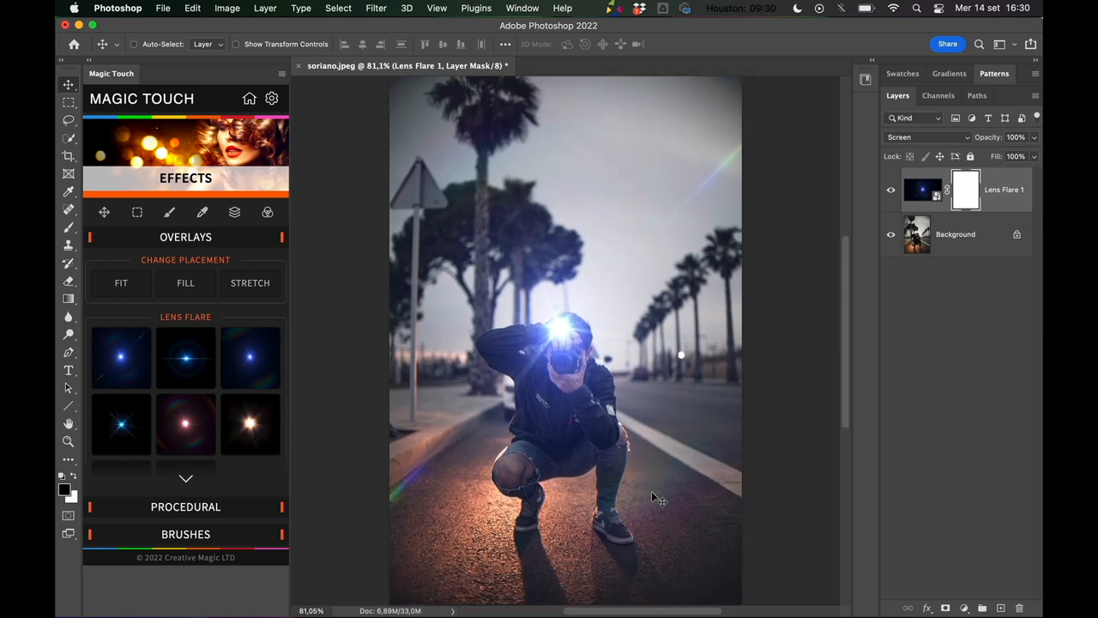
drag(558, 326, 681, 354)
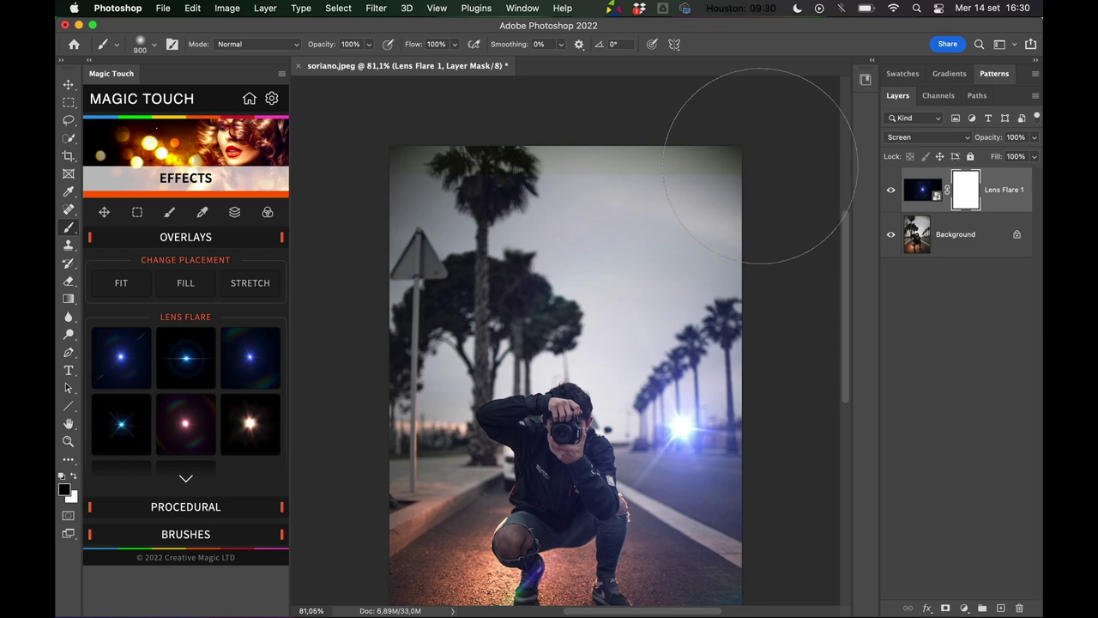
scroll(down, 3)
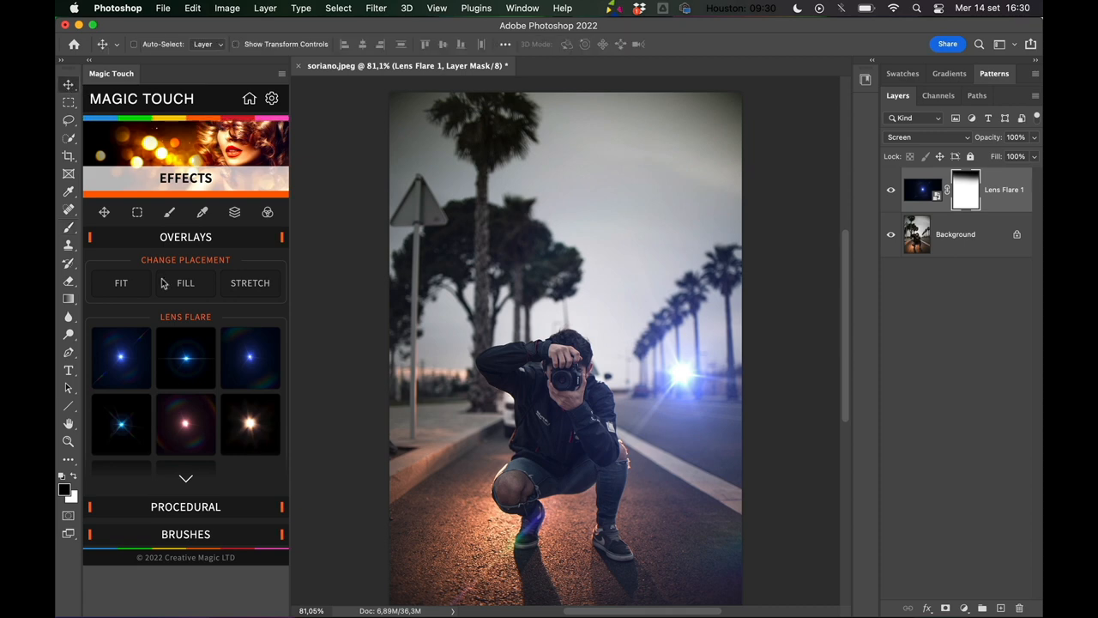
mouse_move(185, 426)
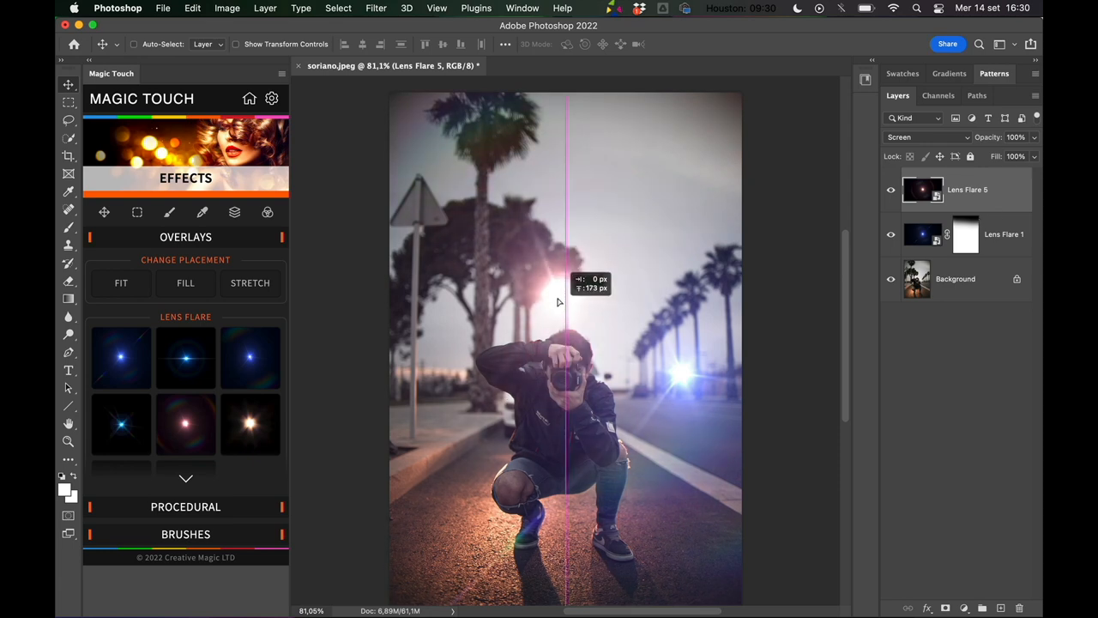
- Drag the warm Lens Flare 5 off the photographer, up and right
drag(558, 300, 678, 227)
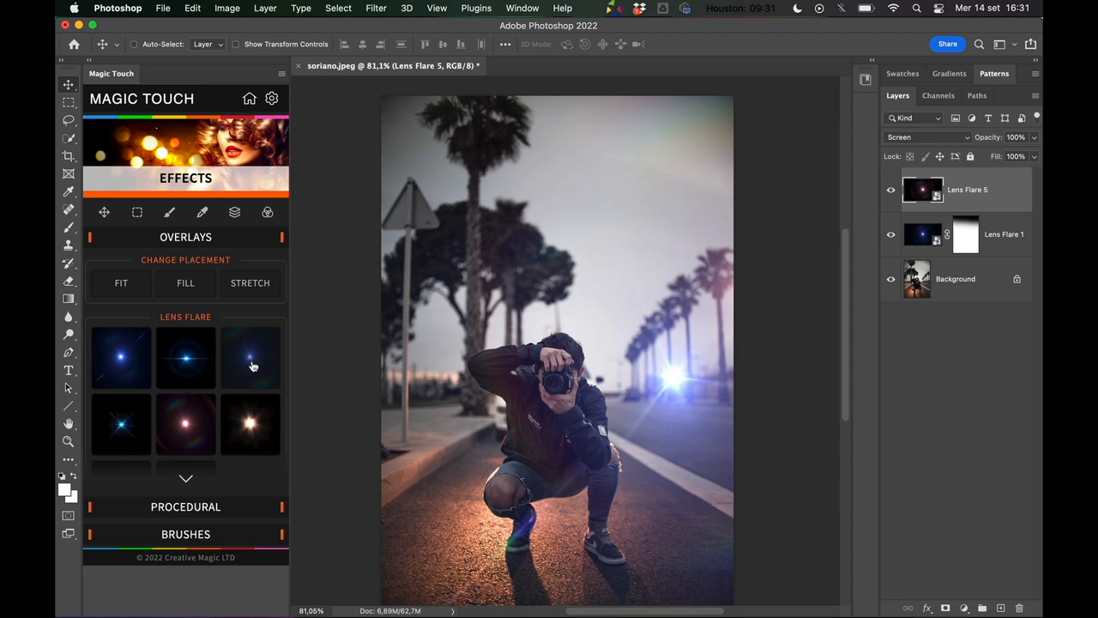
- Apply another blue Lens Flare overlay from Magic Touch
click(250, 357)
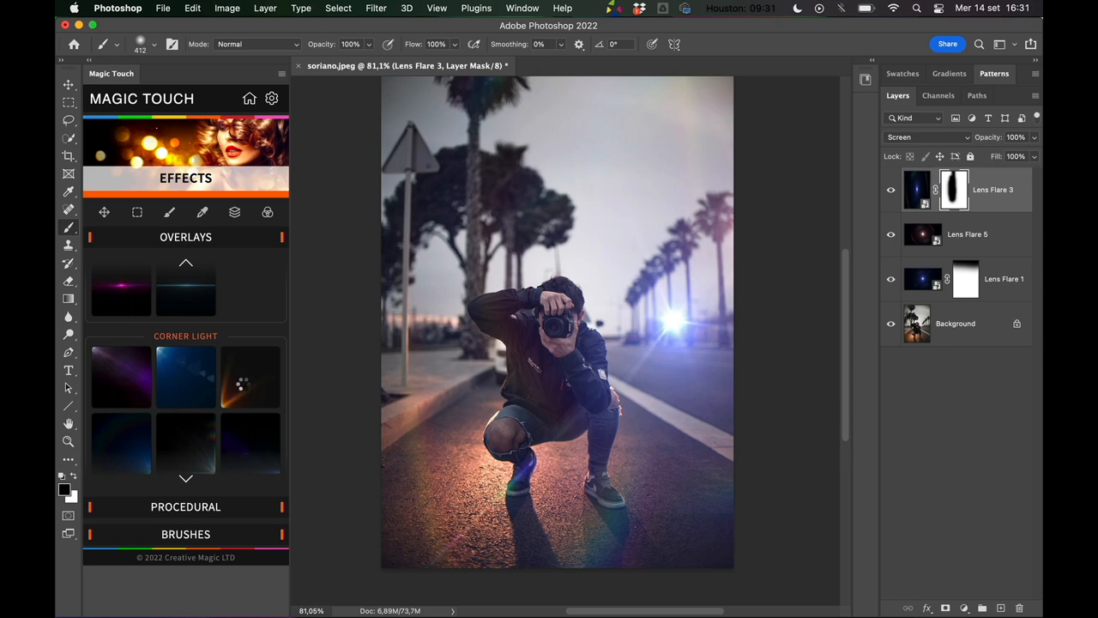
- Apply the orange Corner Light overlay and scroll down to the next thumbnails
click(250, 375)
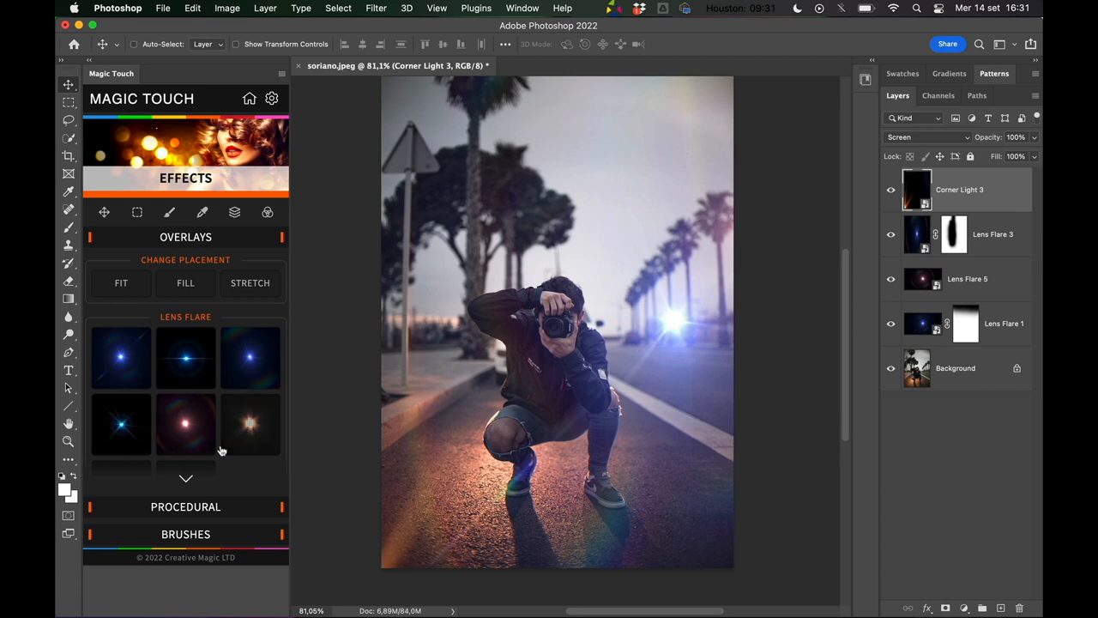
scroll(down, 3)
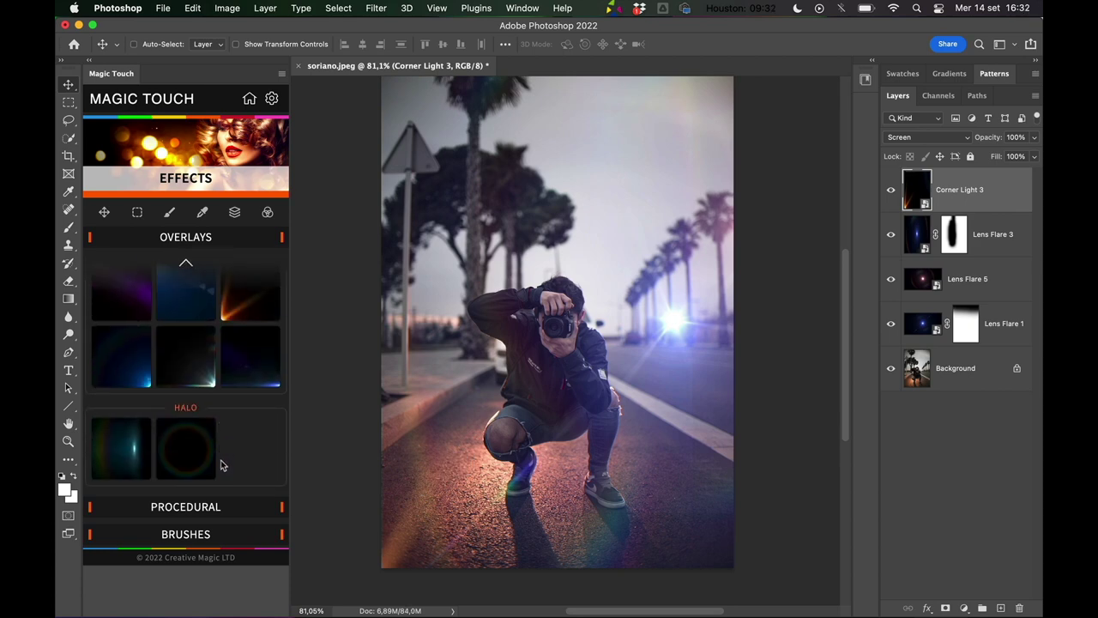
click(121, 448)
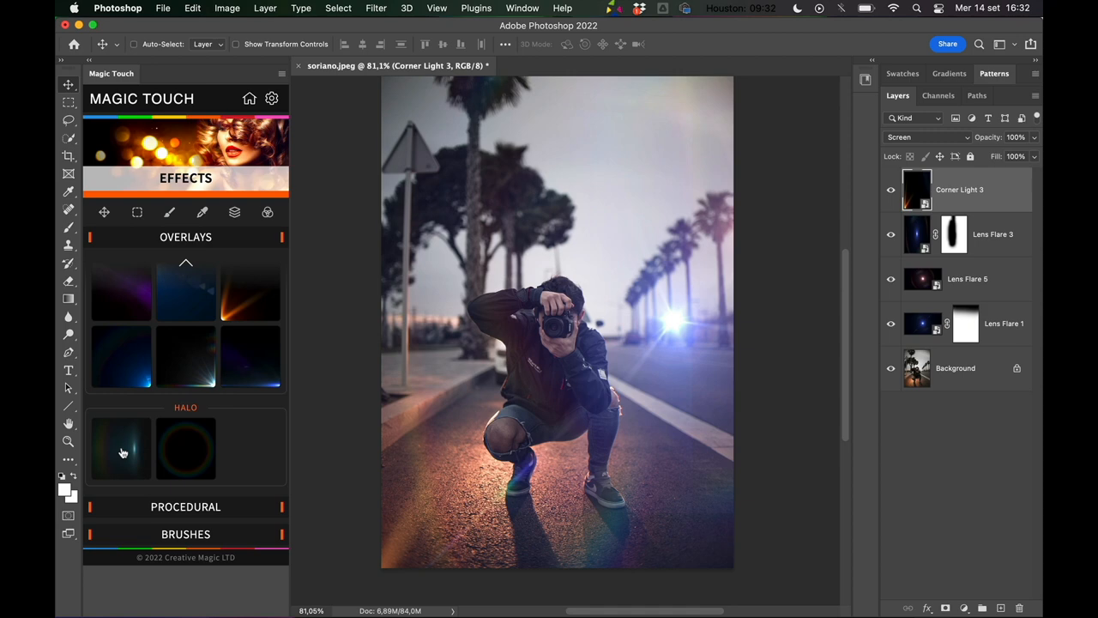
- Add the teal Halo 1 overlay and position its glow on the left curb
click(120, 449)
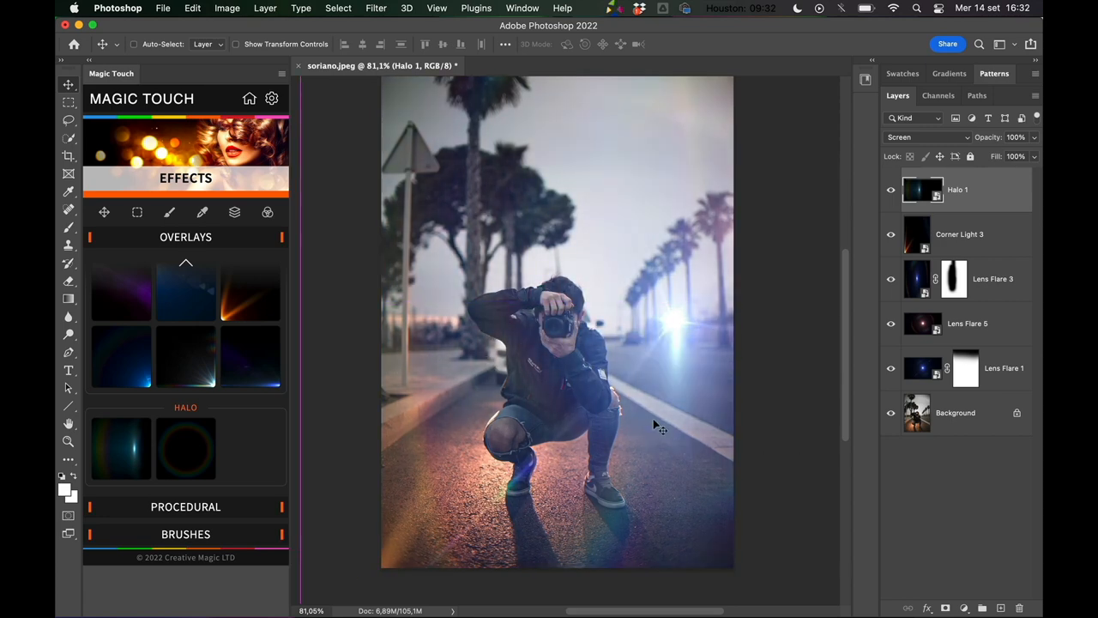
drag(657, 425, 403, 356)
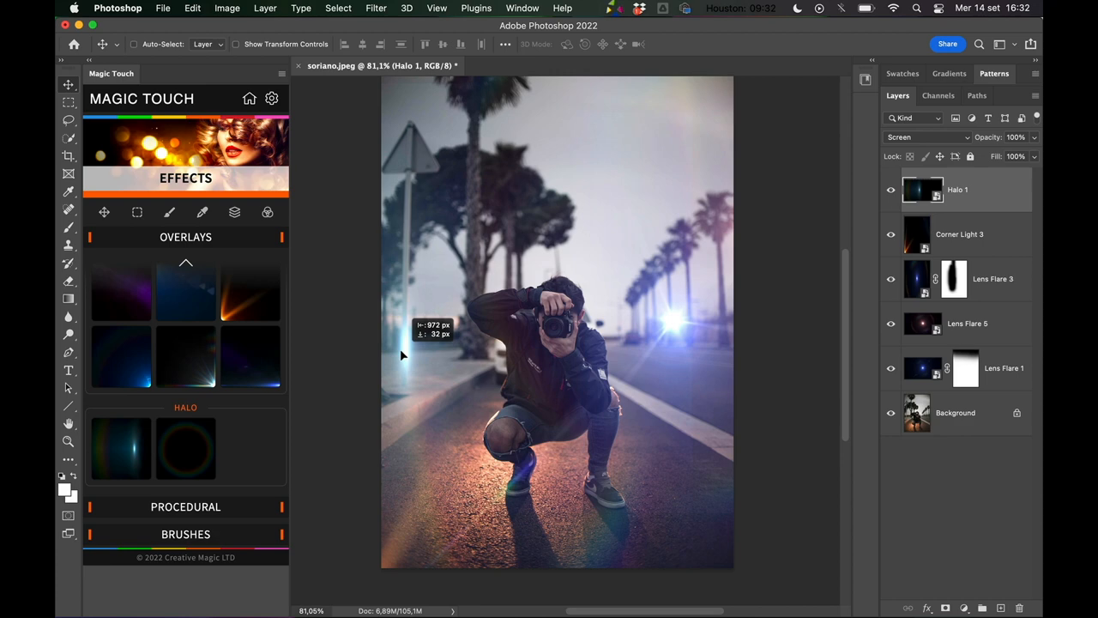
drag(403, 355, 464, 356)
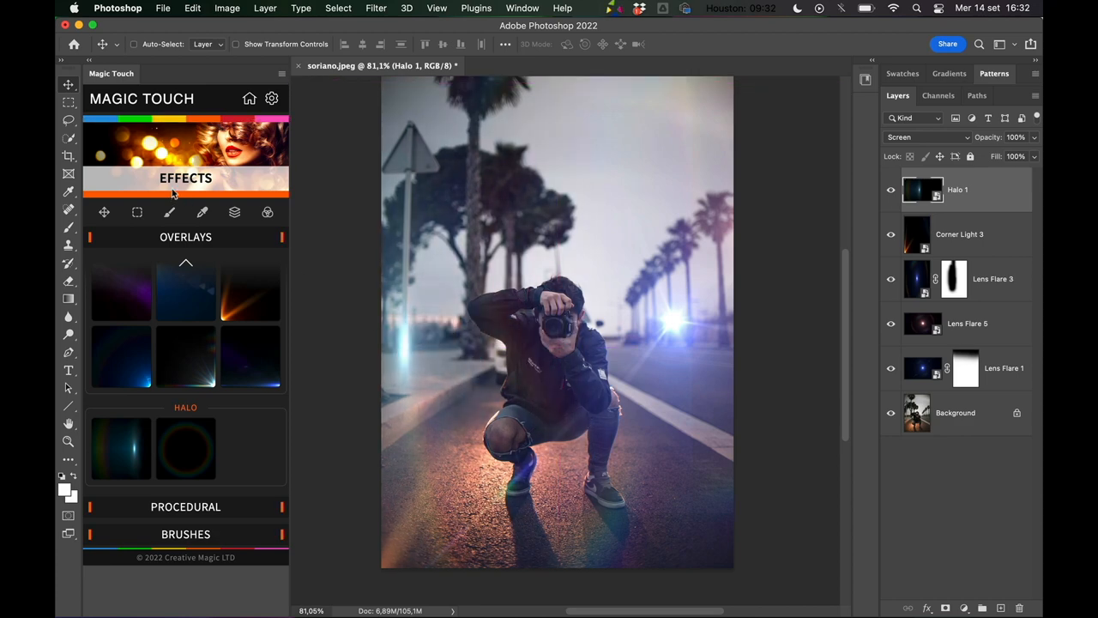
scroll(down, 3)
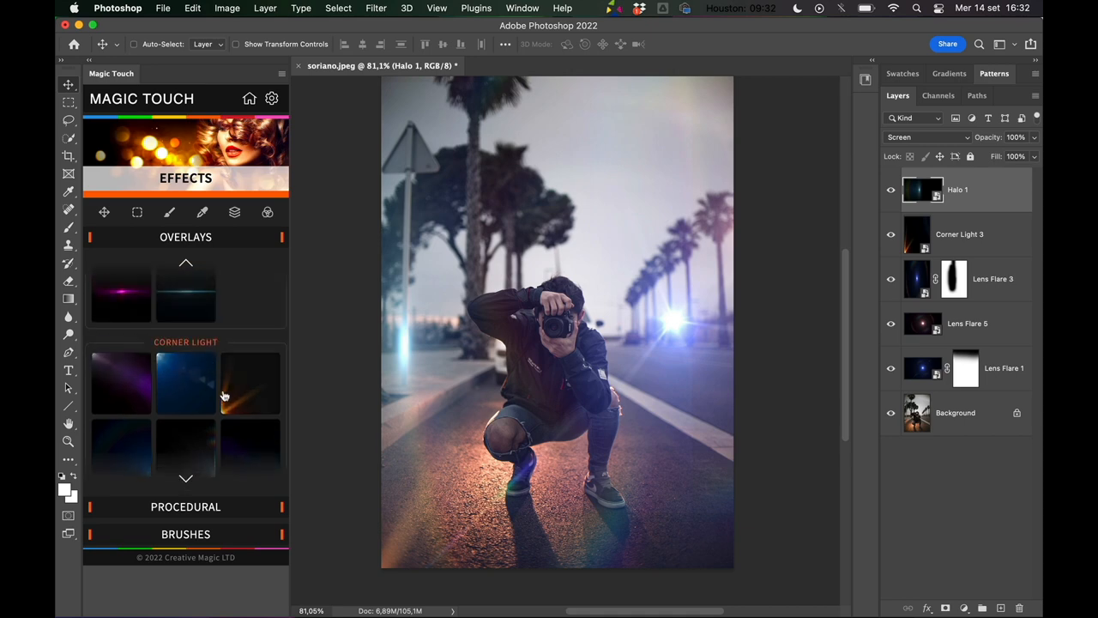
- Add the purple Corner Light, stretched over the whole photo, at 34% opacity
click(120, 381)
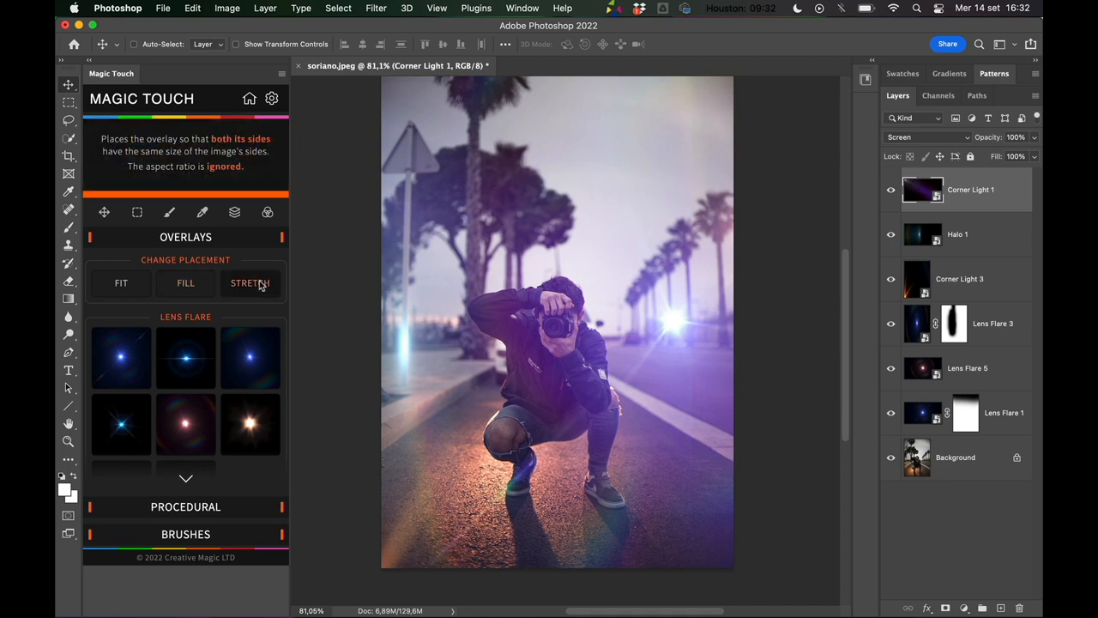
click(185, 283)
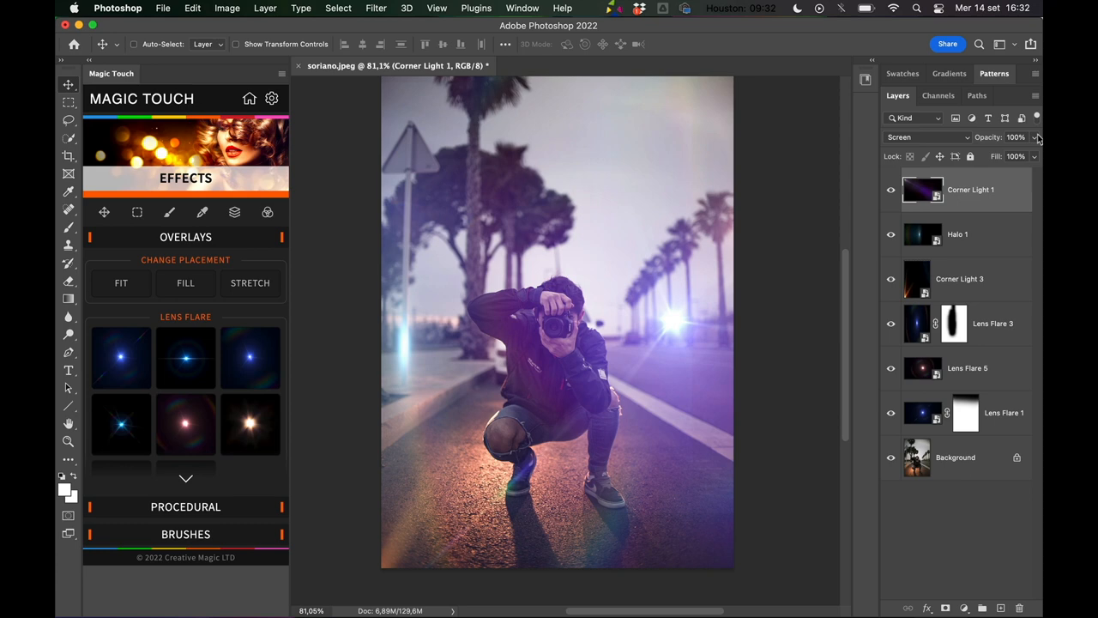
drag(1039, 137, 991, 154)
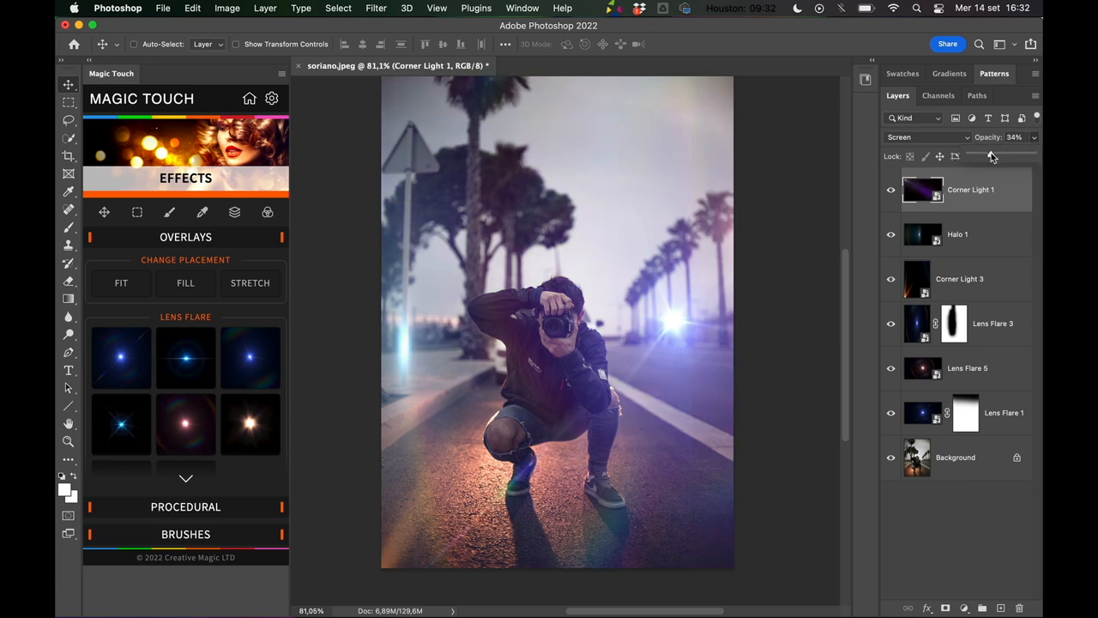
drag(991, 155, 981, 154)
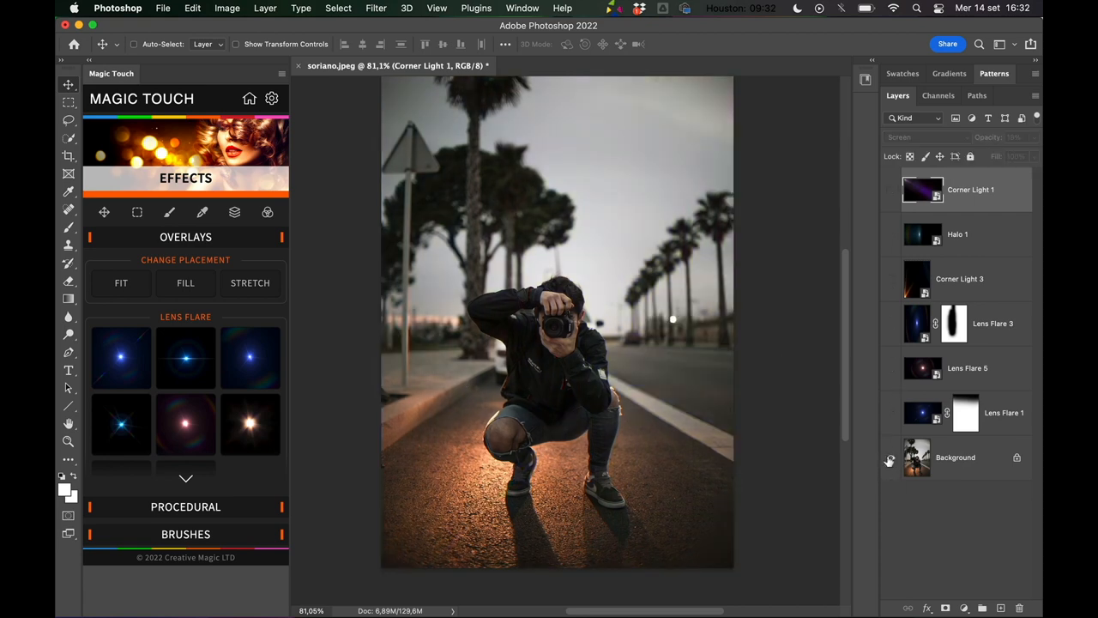
- Re-show the effect layers and position the trial horizontal flare streak across the camera
click(890, 188)
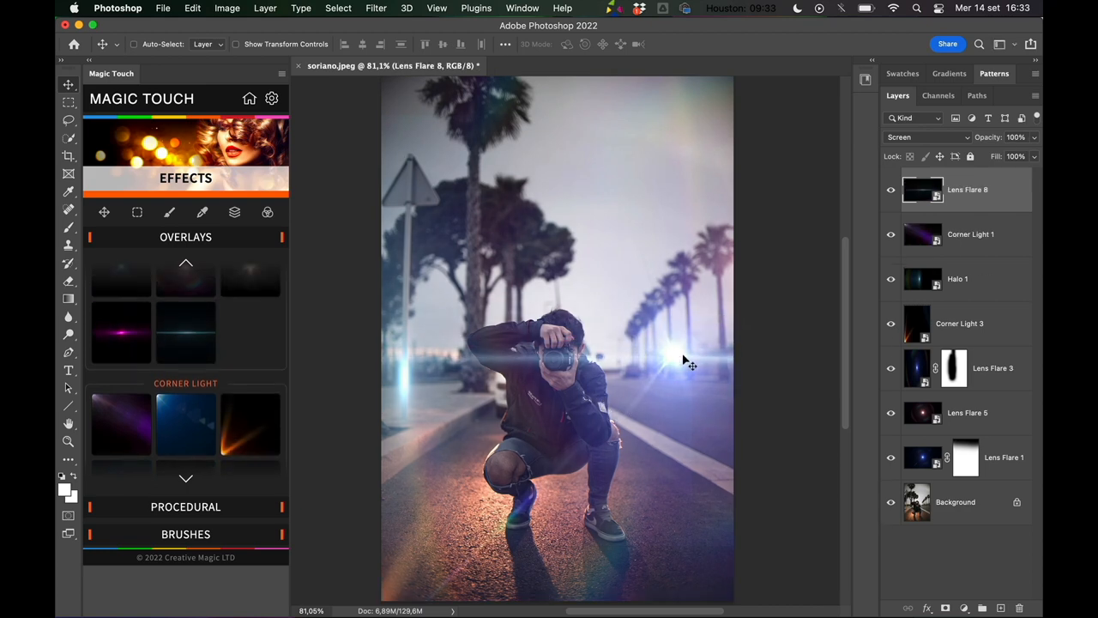
drag(686, 361, 648, 437)
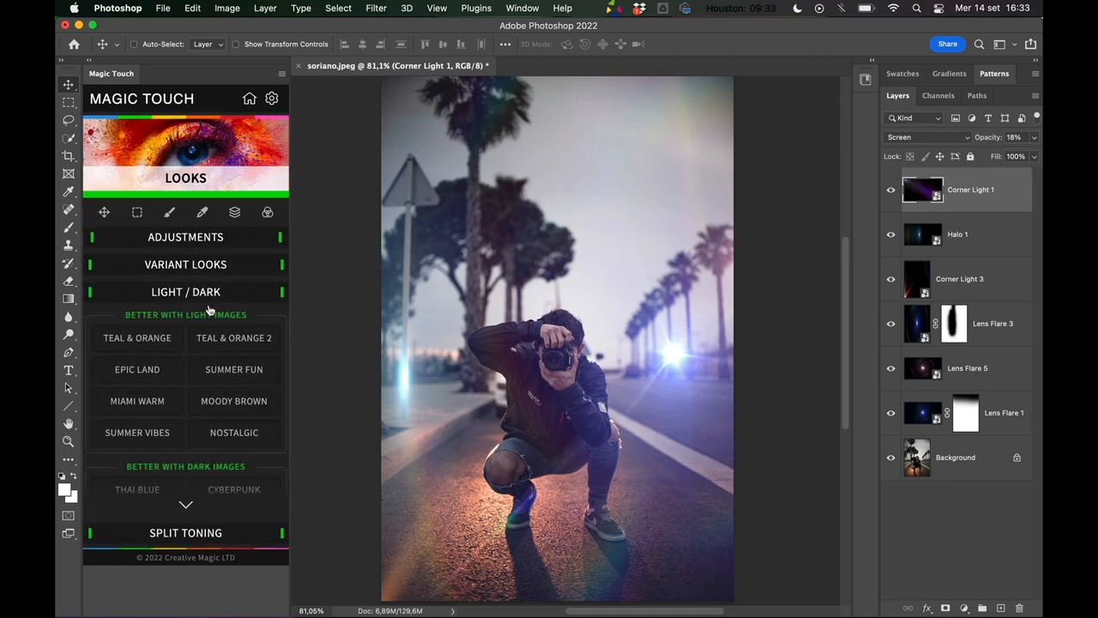
- Apply the Teal & Orange 2 look from Magic Touch Looks > Light/Dark
click(233, 338)
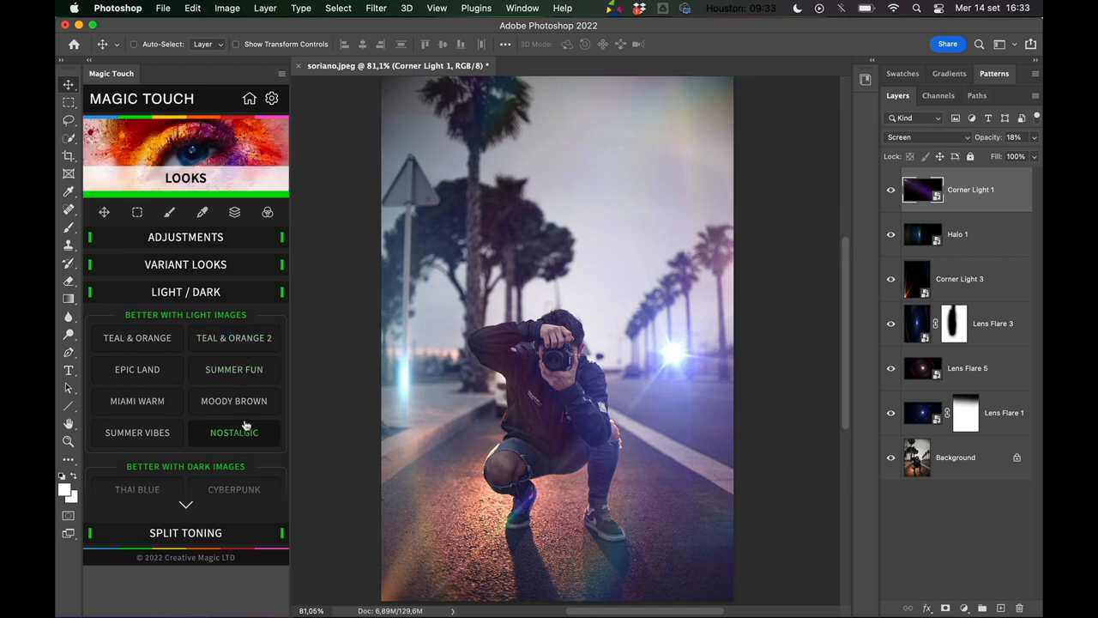
click(233, 338)
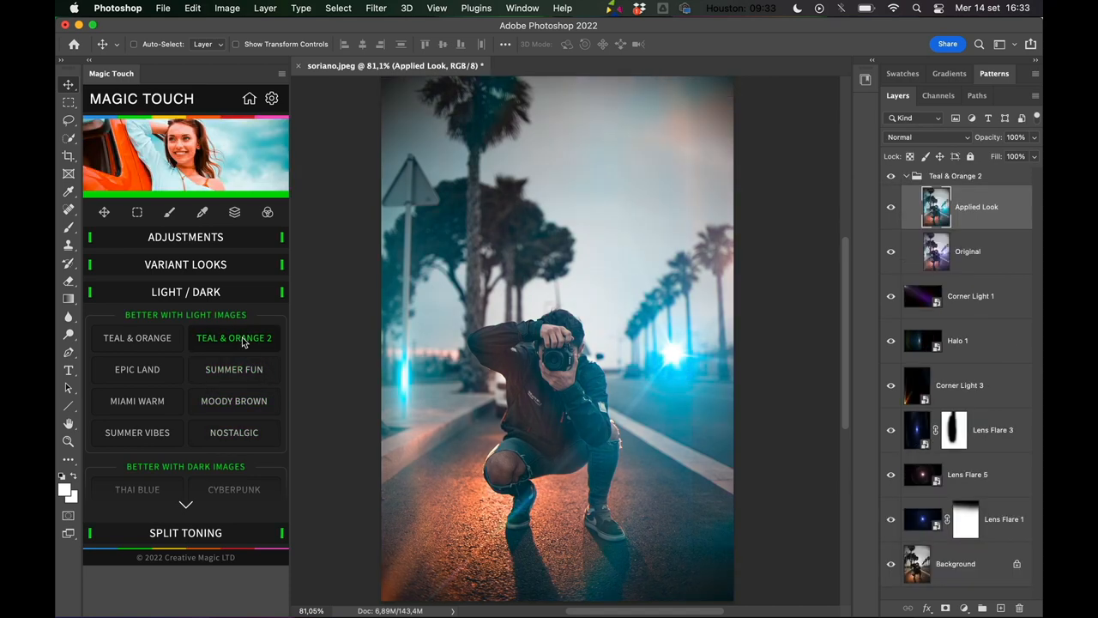
click(234, 338)
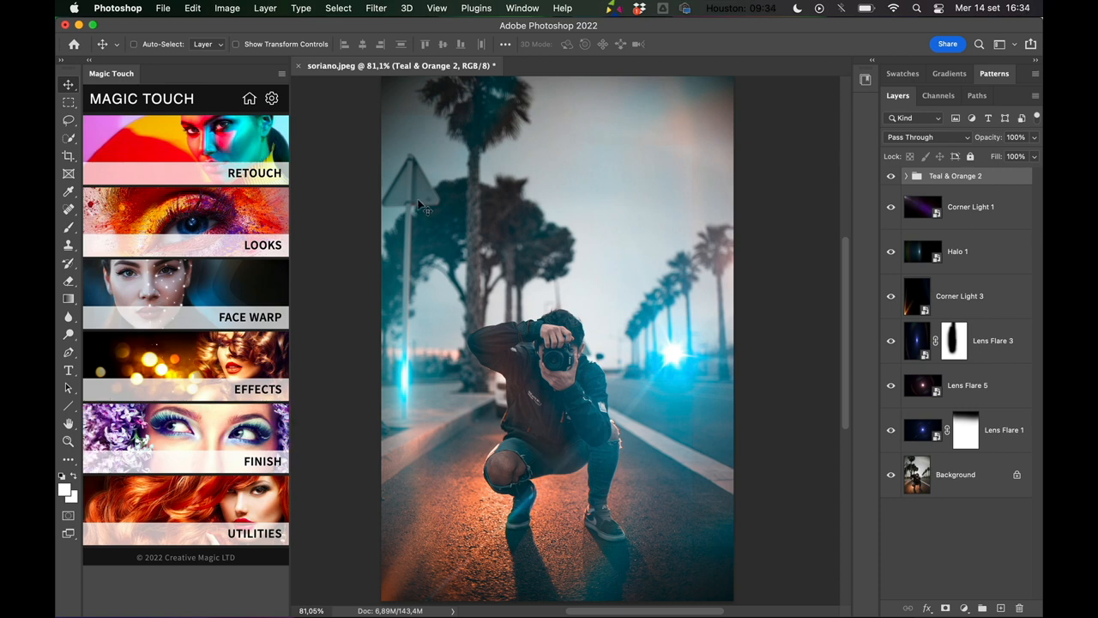
- Add Normal Cinematic Grain from Magic Touch's Finish > Detailing section
click(186, 365)
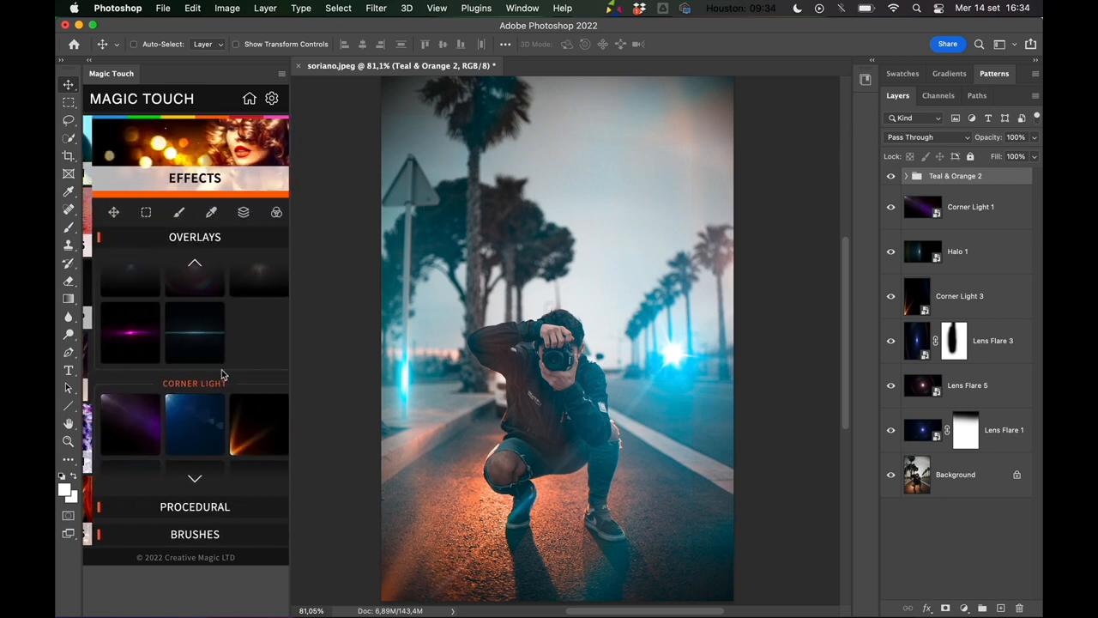
click(185, 237)
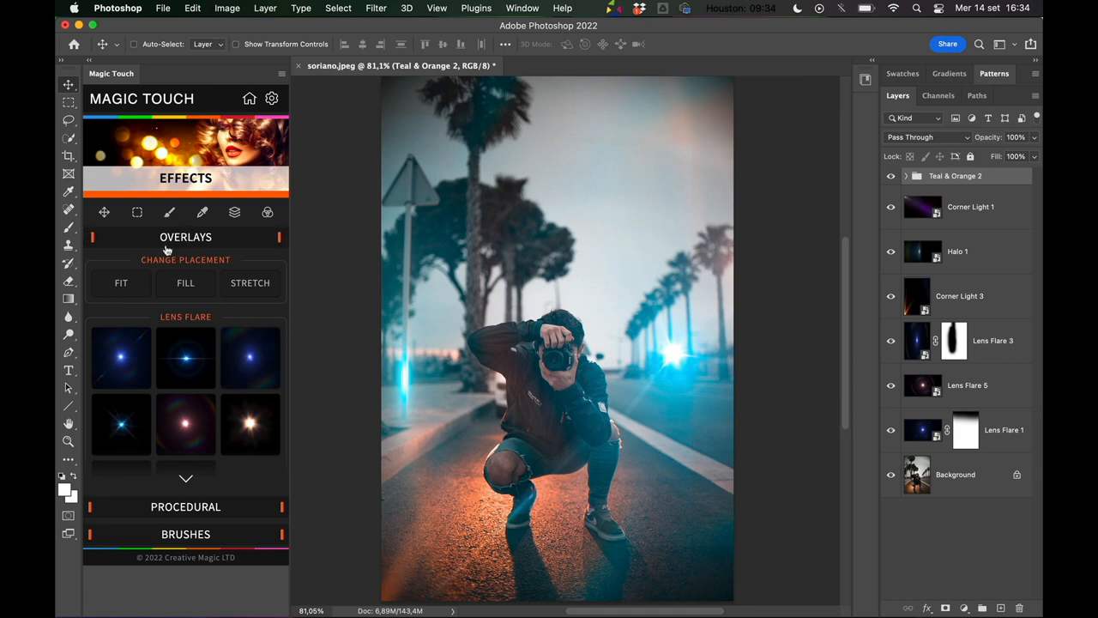
mouse_move(210, 347)
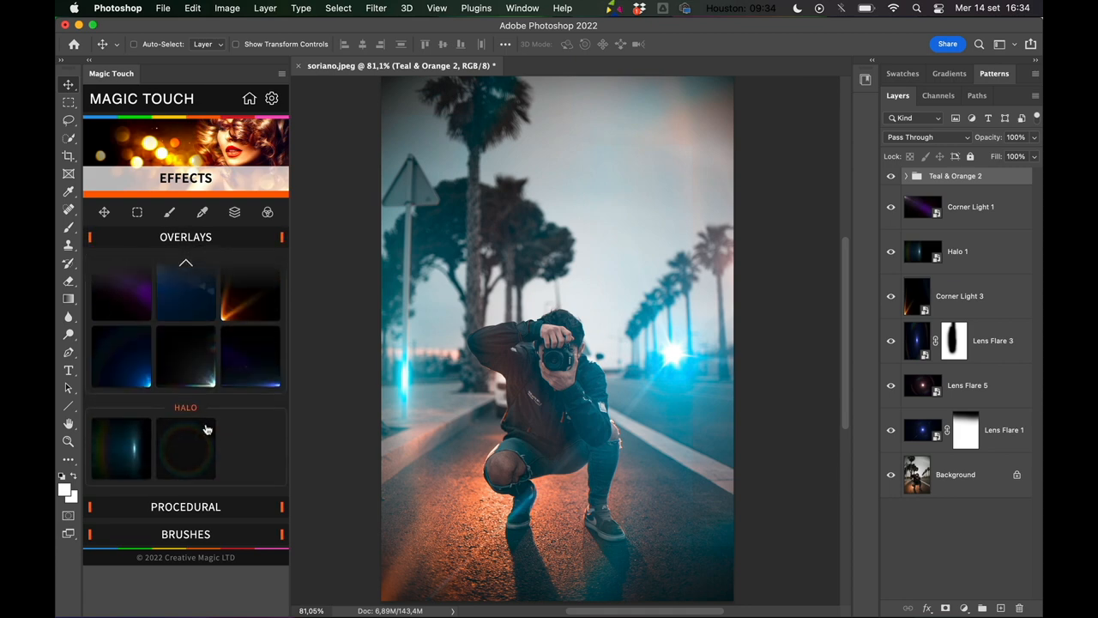
click(249, 98)
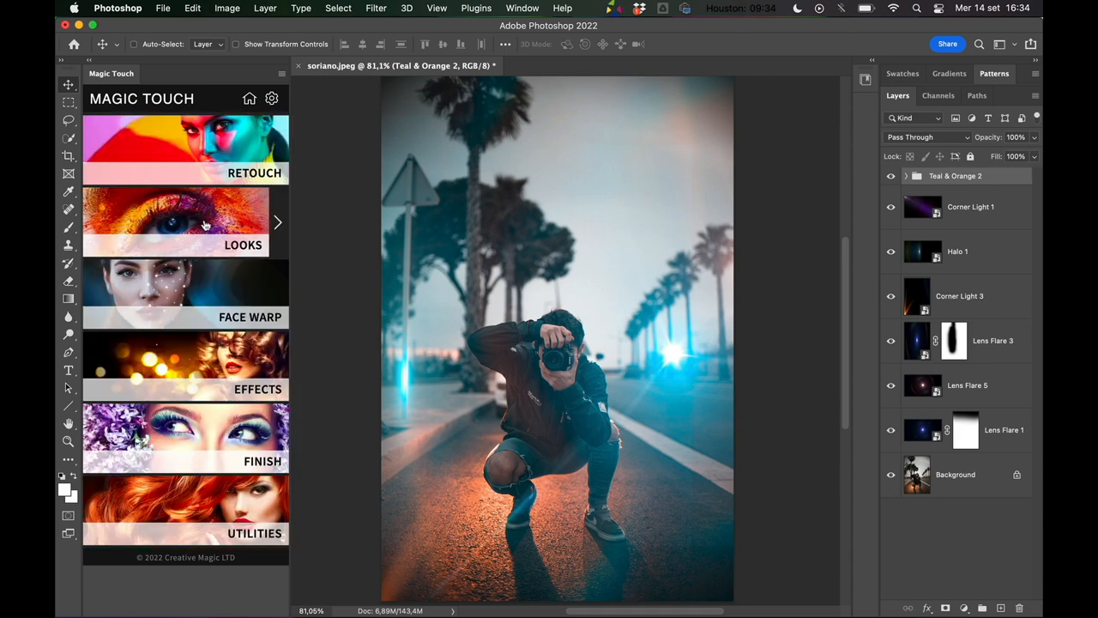
click(185, 221)
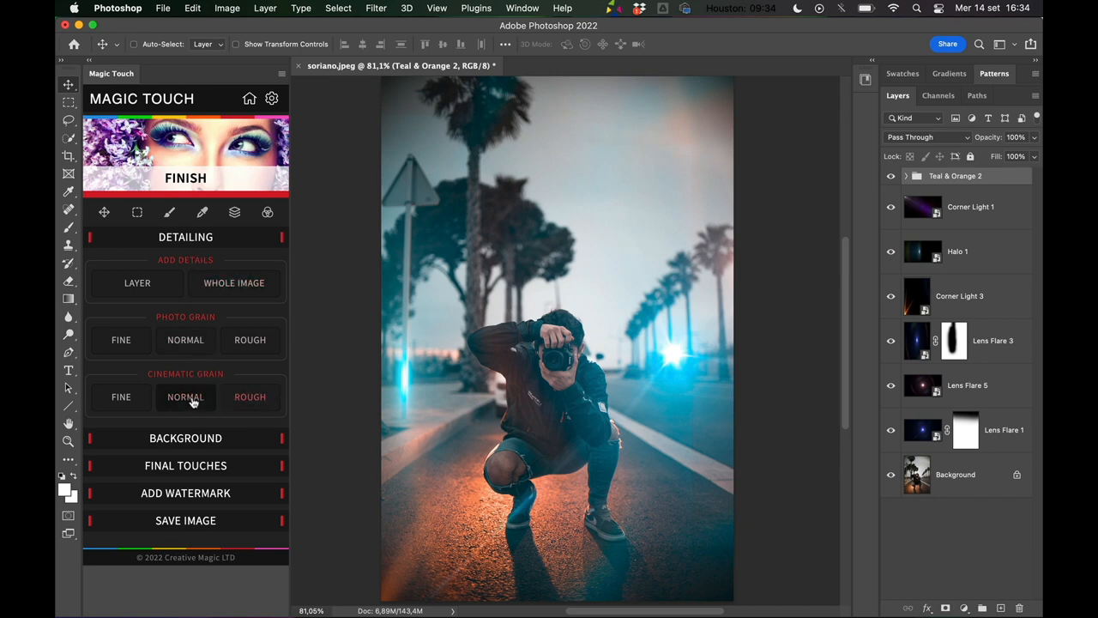
click(185, 396)
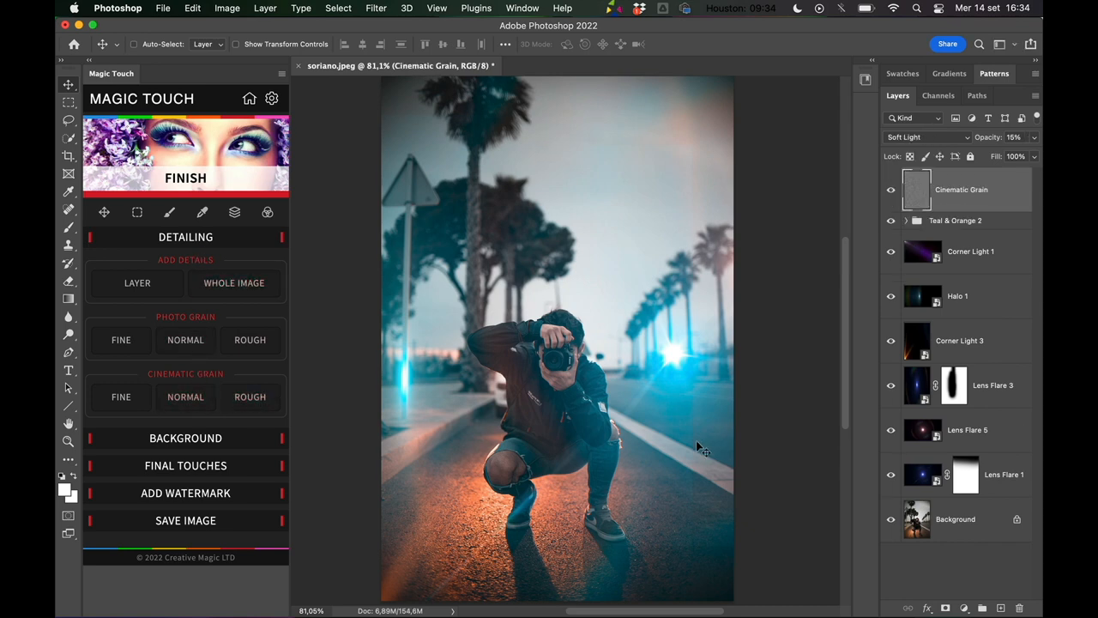